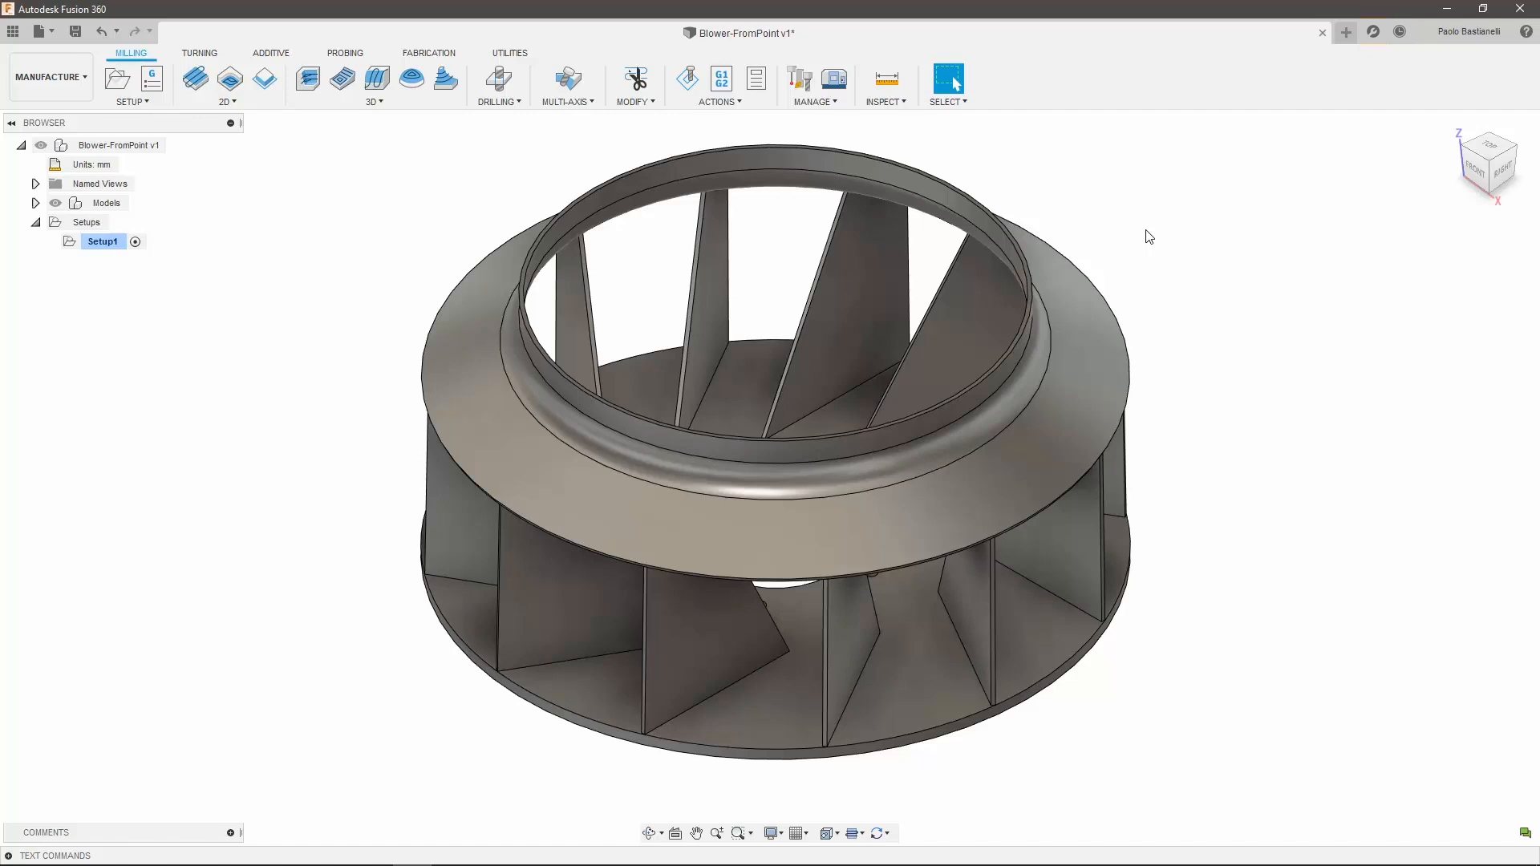
mouse_move(427, 141)
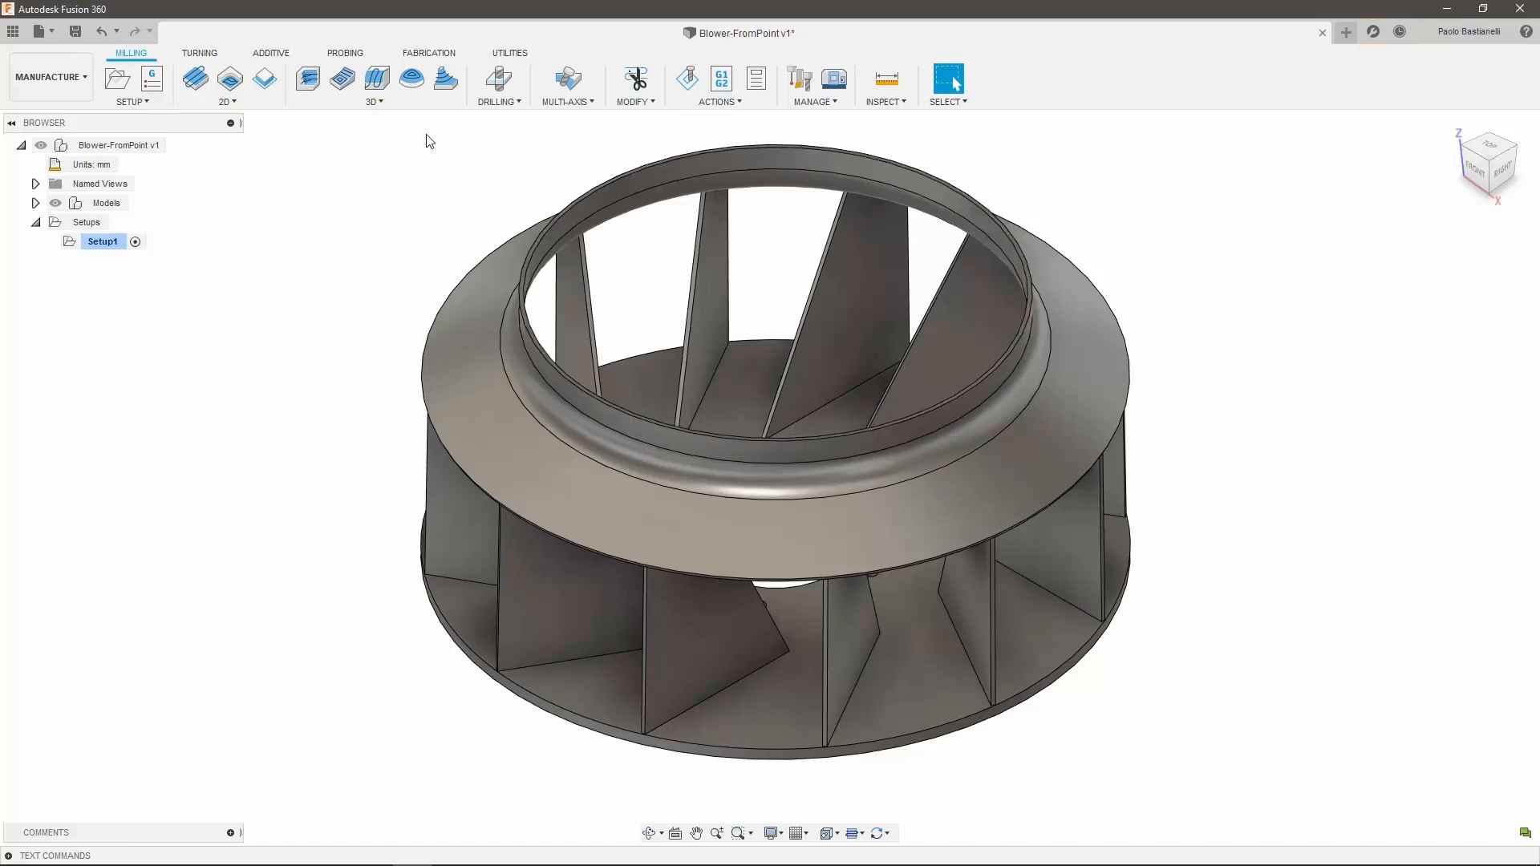
mouse_move(389, 167)
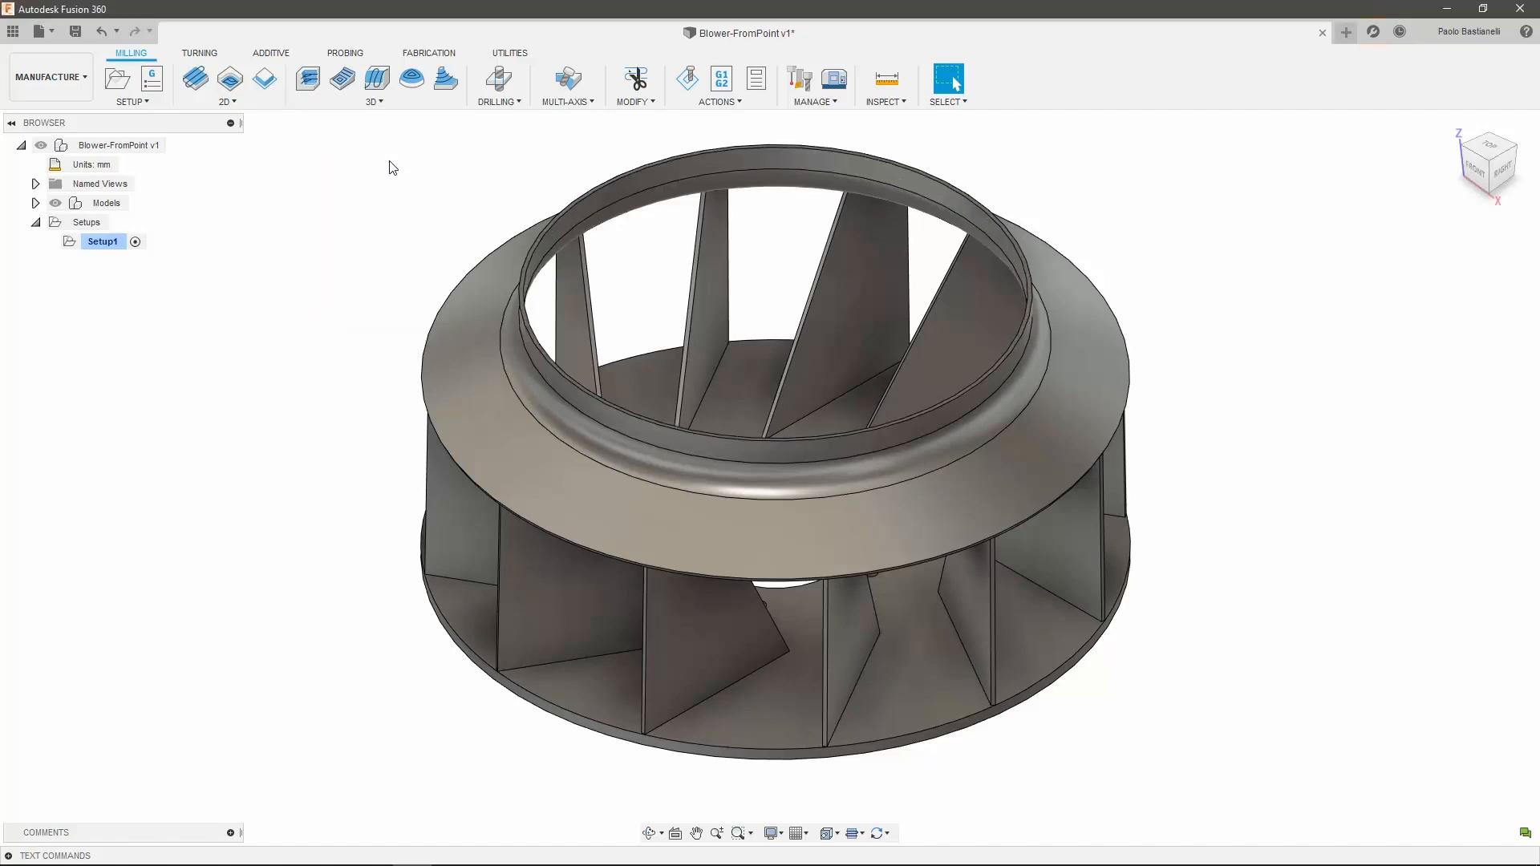
Create a Steep and Shallow 3D milling operation under Setup1 on the blower.
left_click(342, 79)
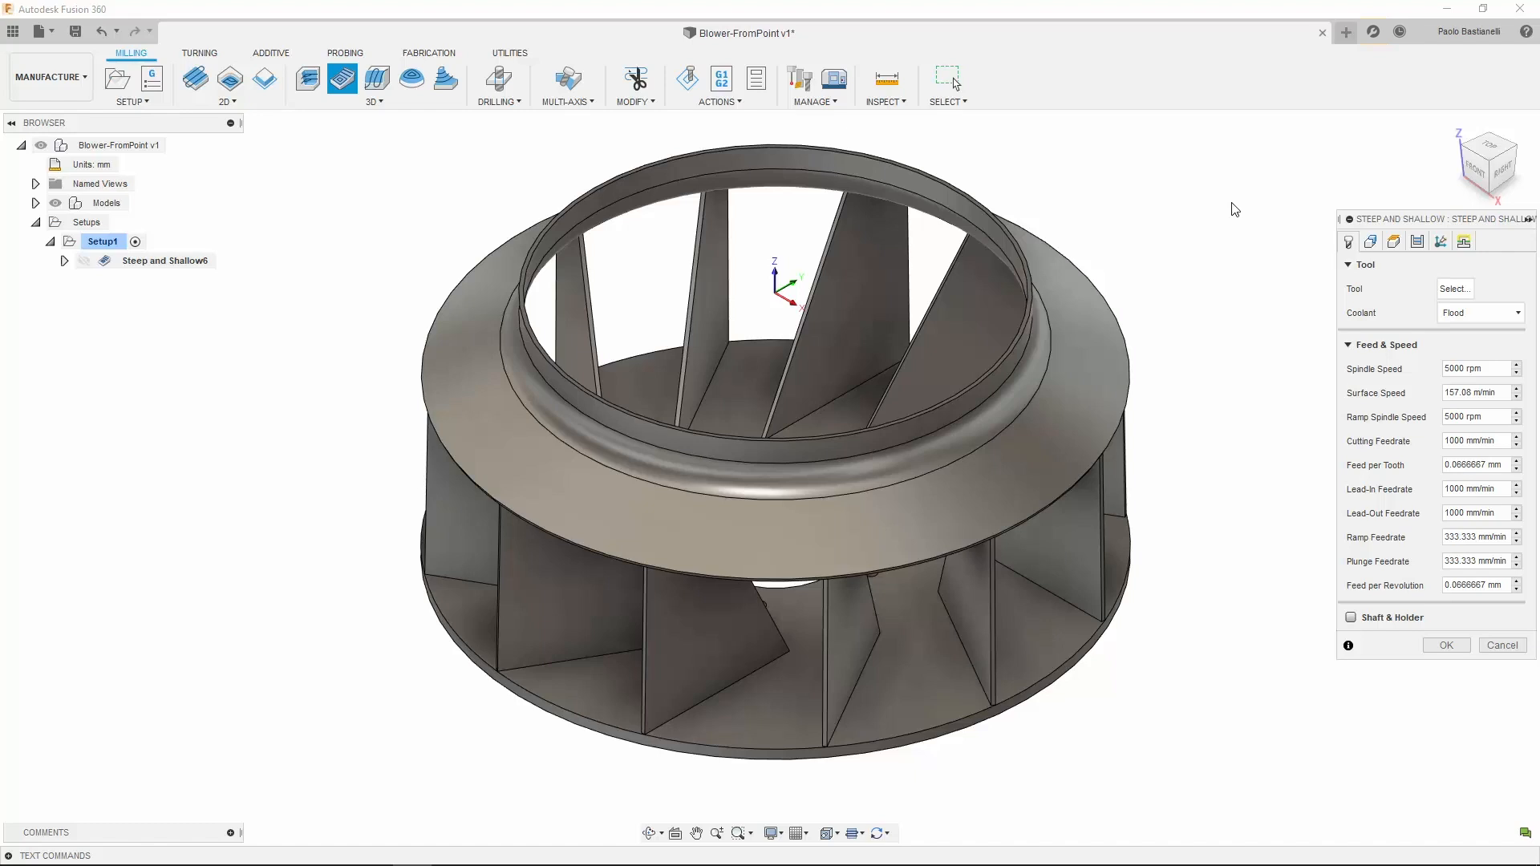
mouse_move(1476, 214)
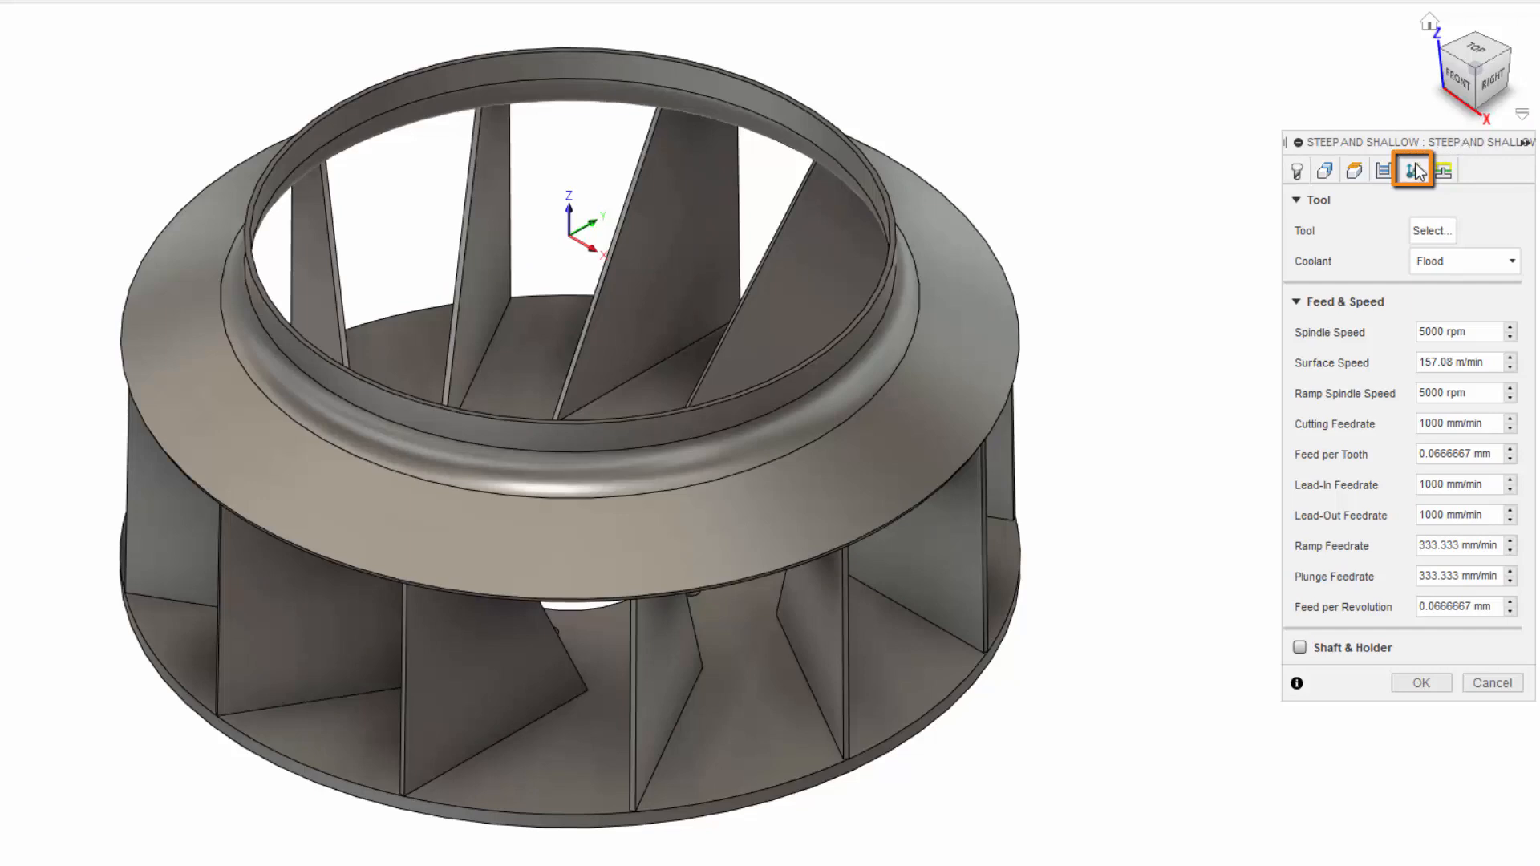
Show the Tool Axis settings and the list of Primary Mode options (currently Vertical).
left_click(1411, 170)
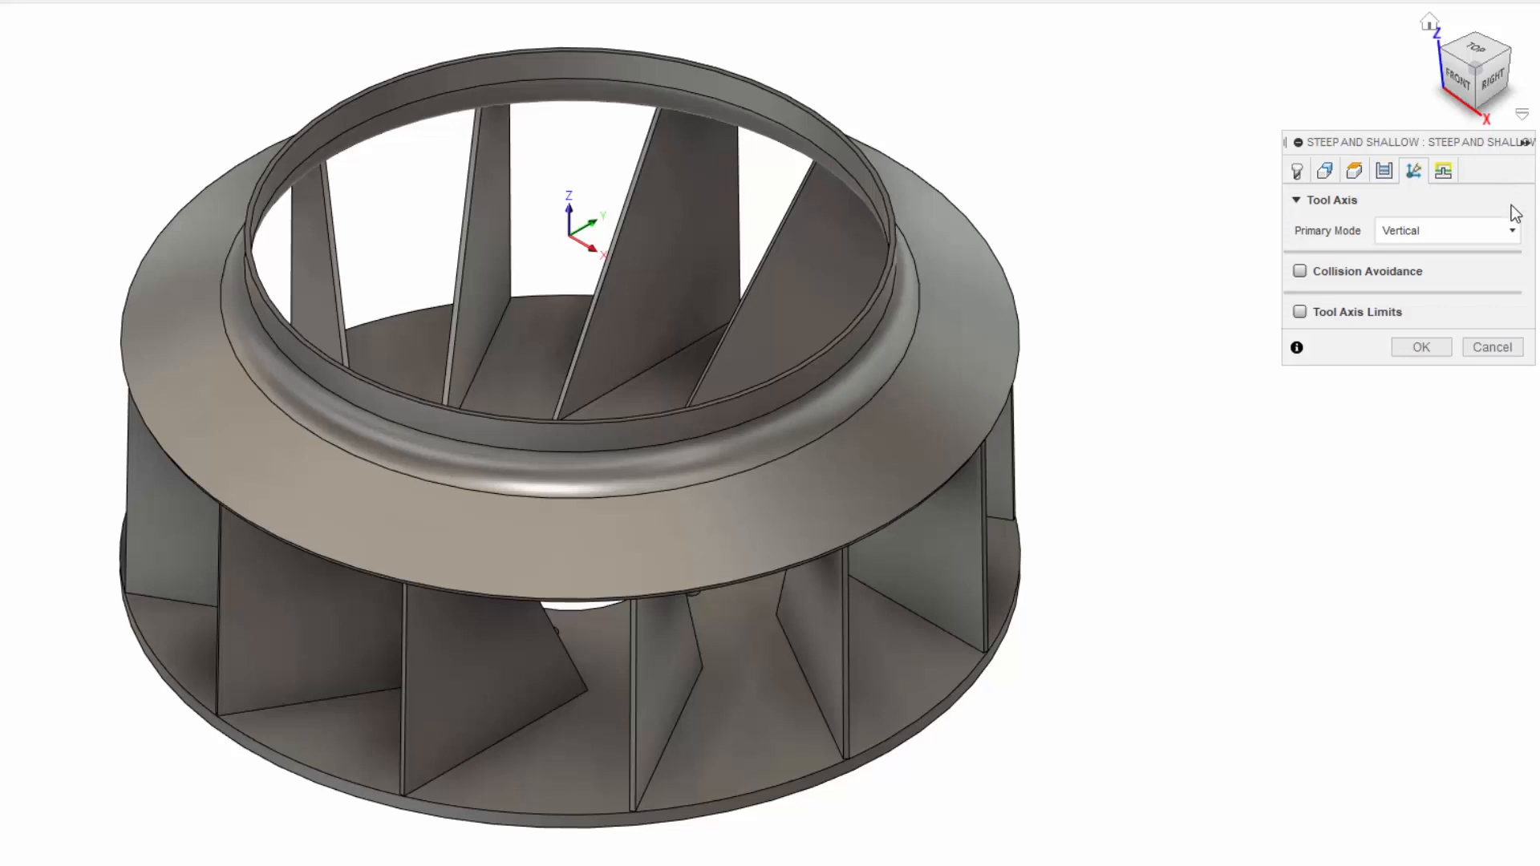
left_click(1511, 230)
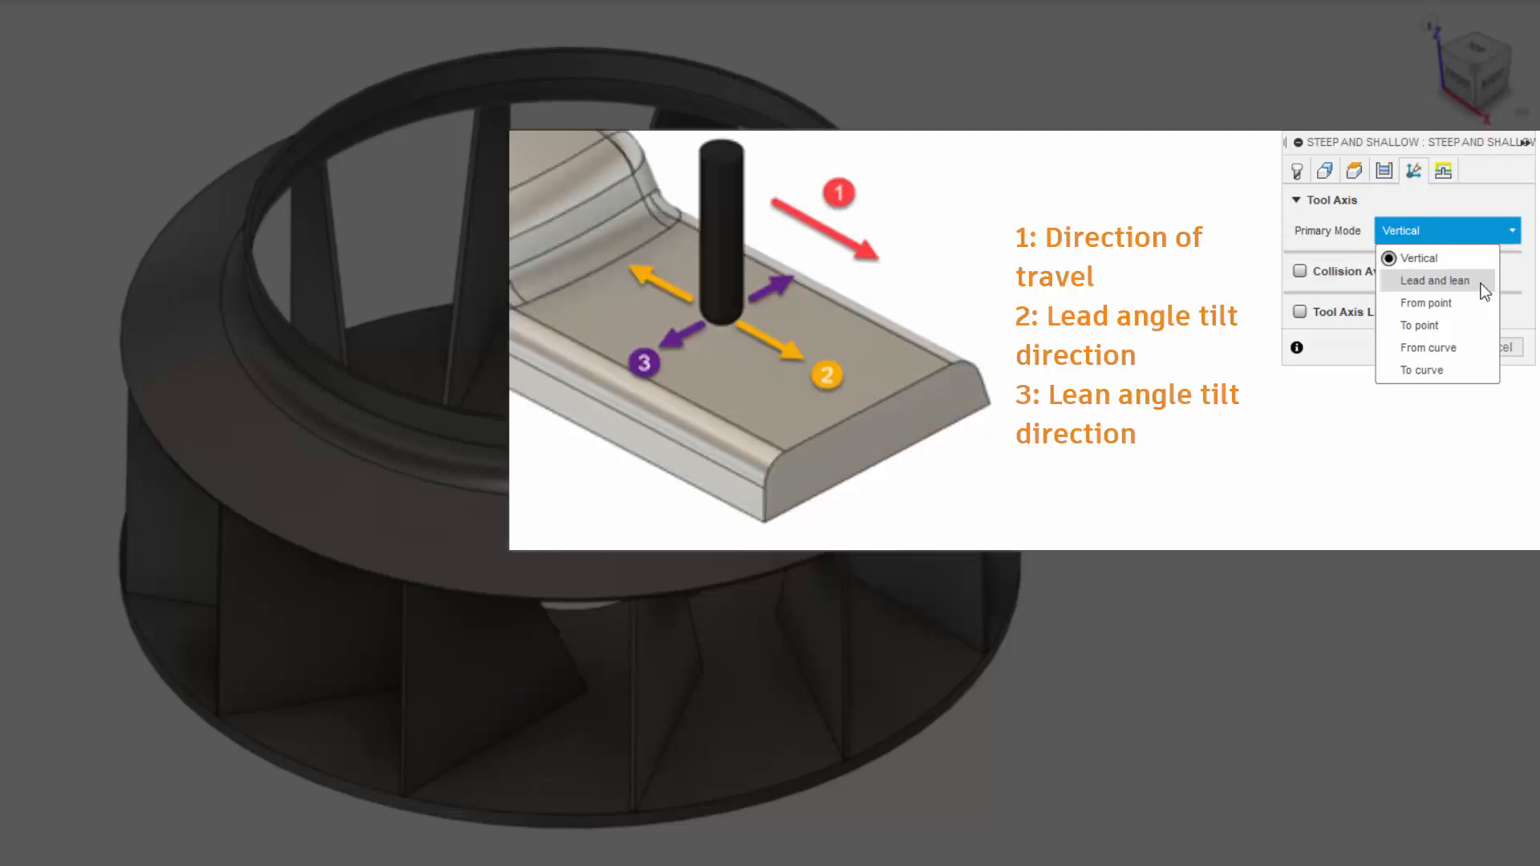
Try Lead and lean, From curve and To curve modes, then set Primary Mode to From point.
left_click(1432, 279)
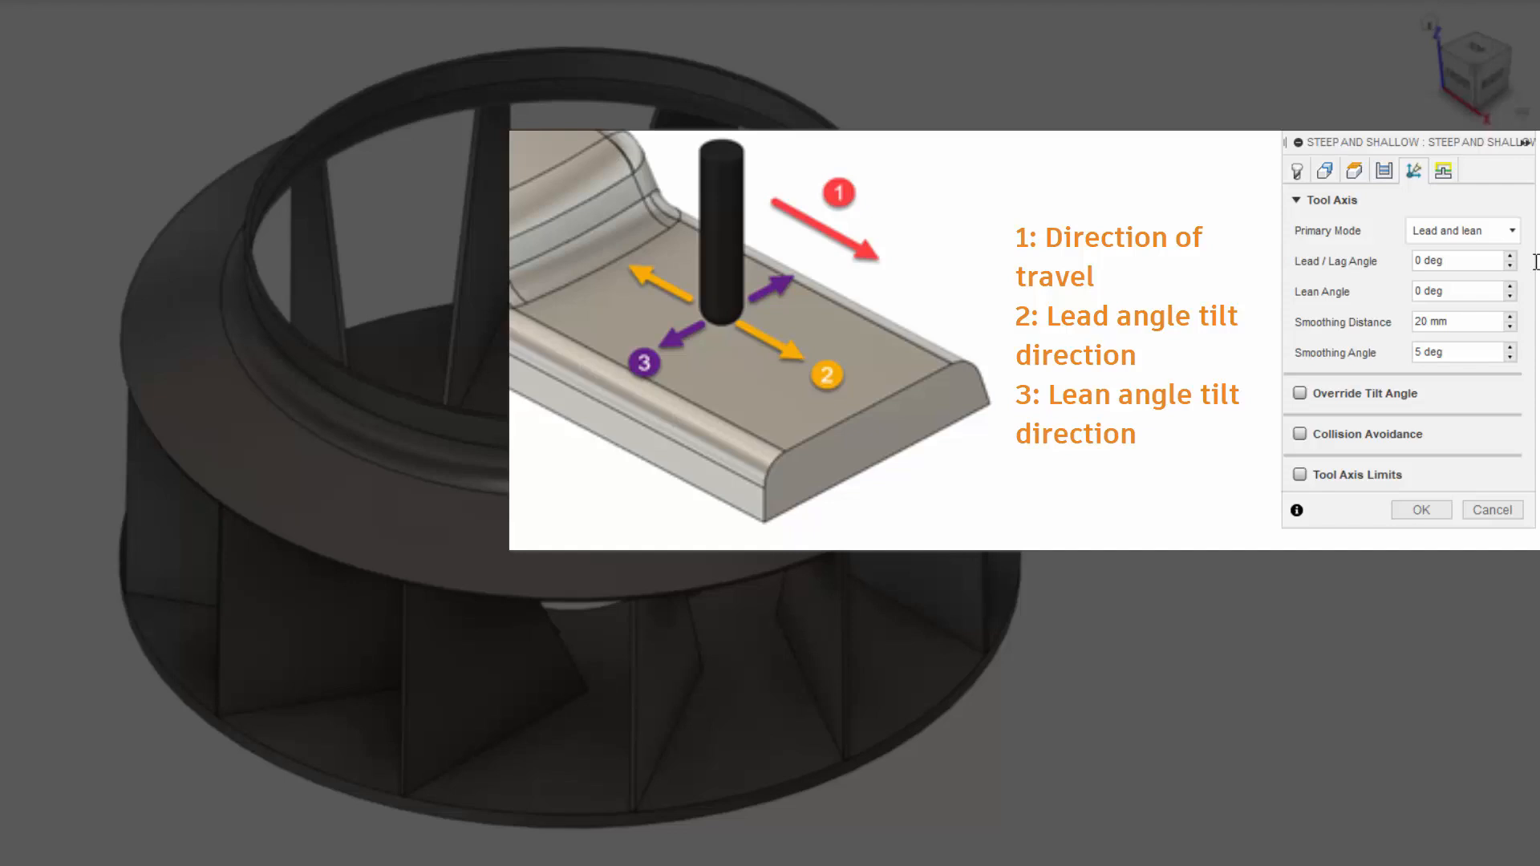
left_click(1459, 231)
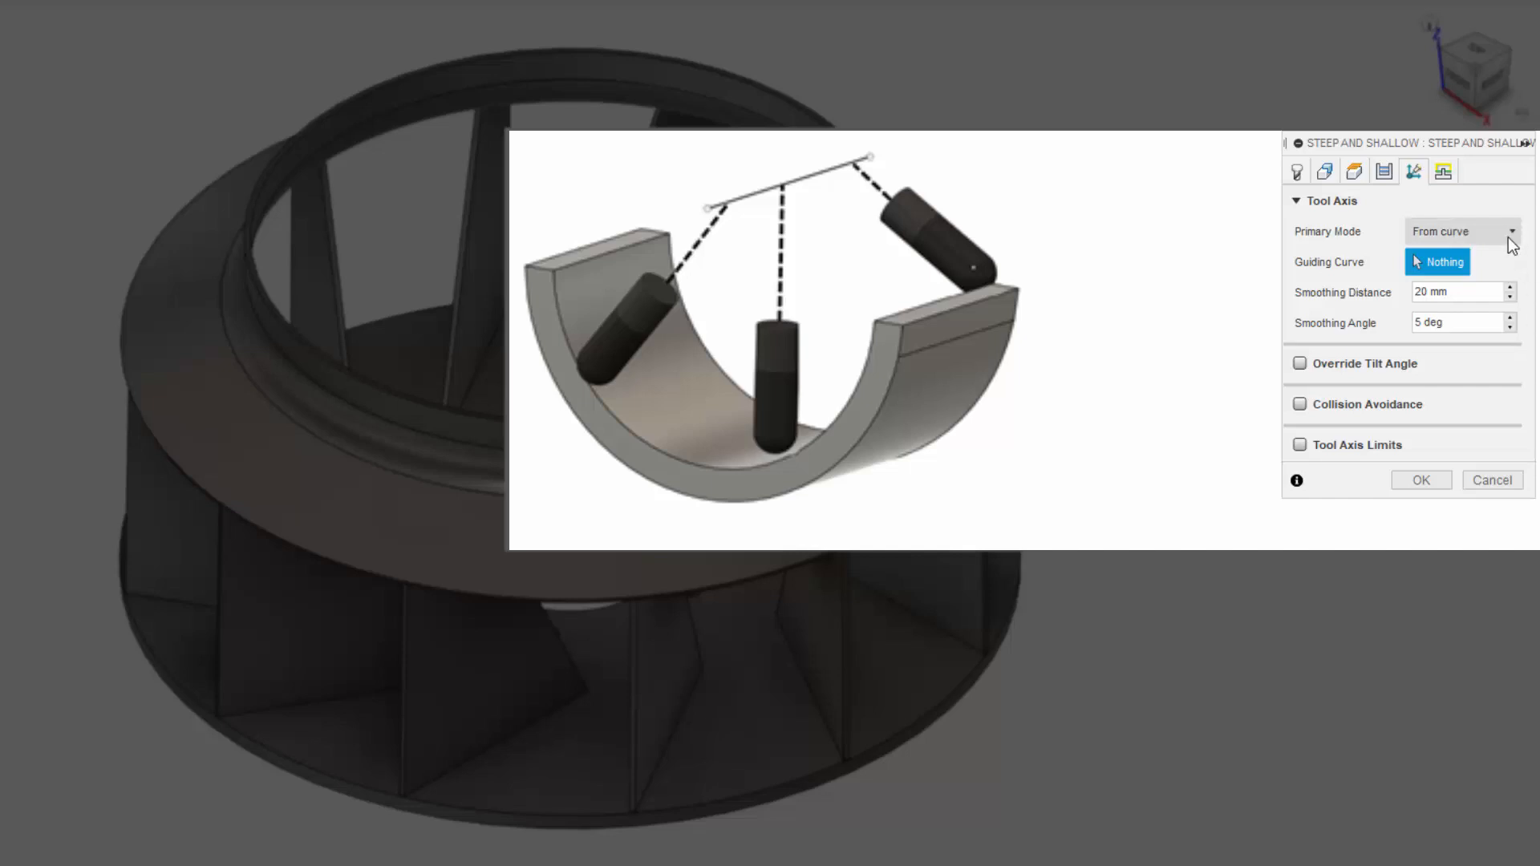
left_click(1511, 231)
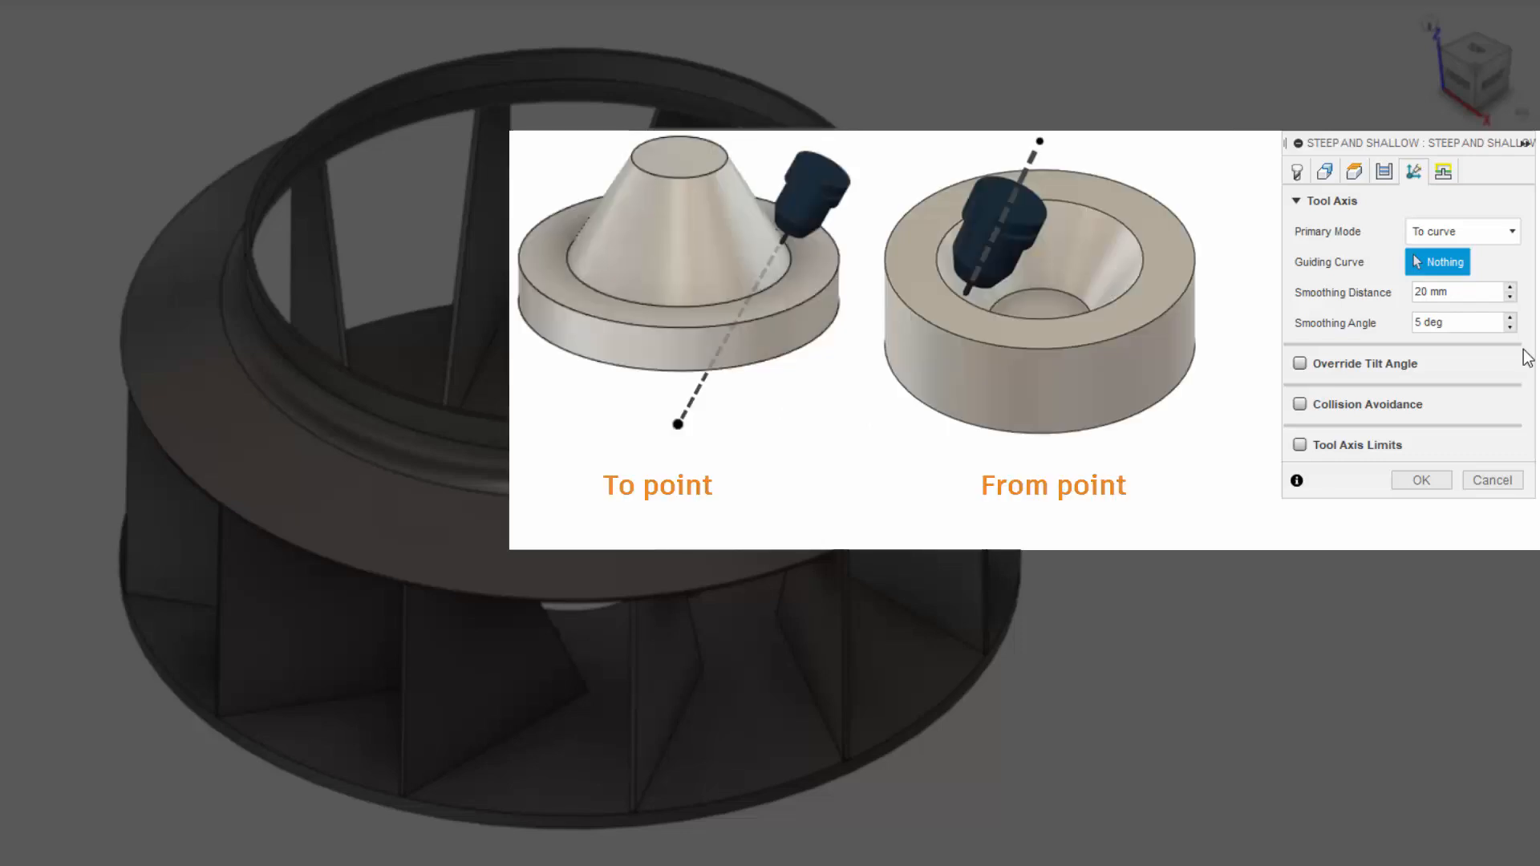
left_click(1458, 231)
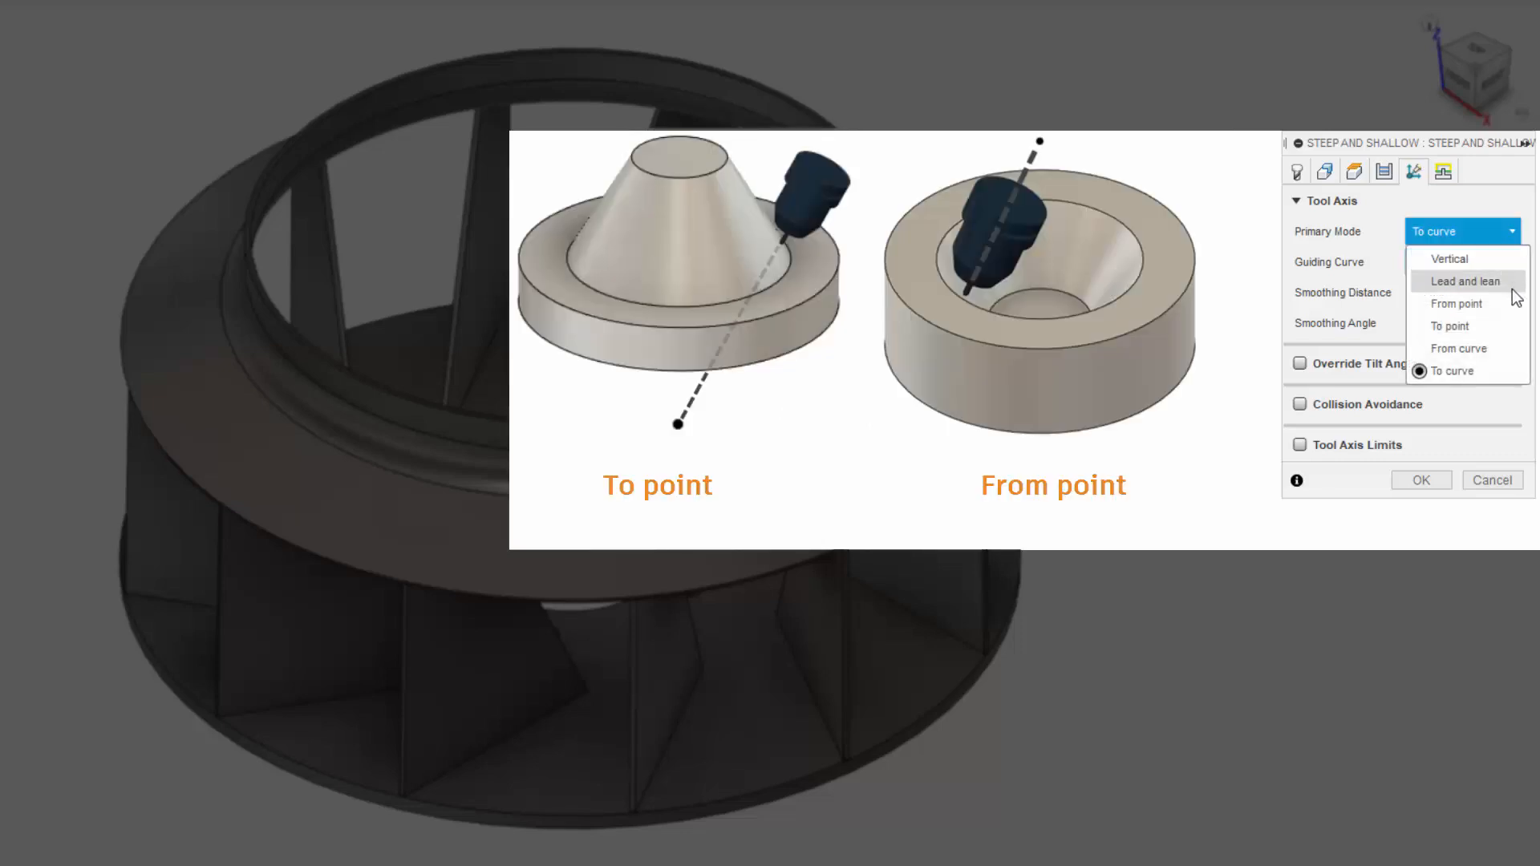
left_click(1457, 303)
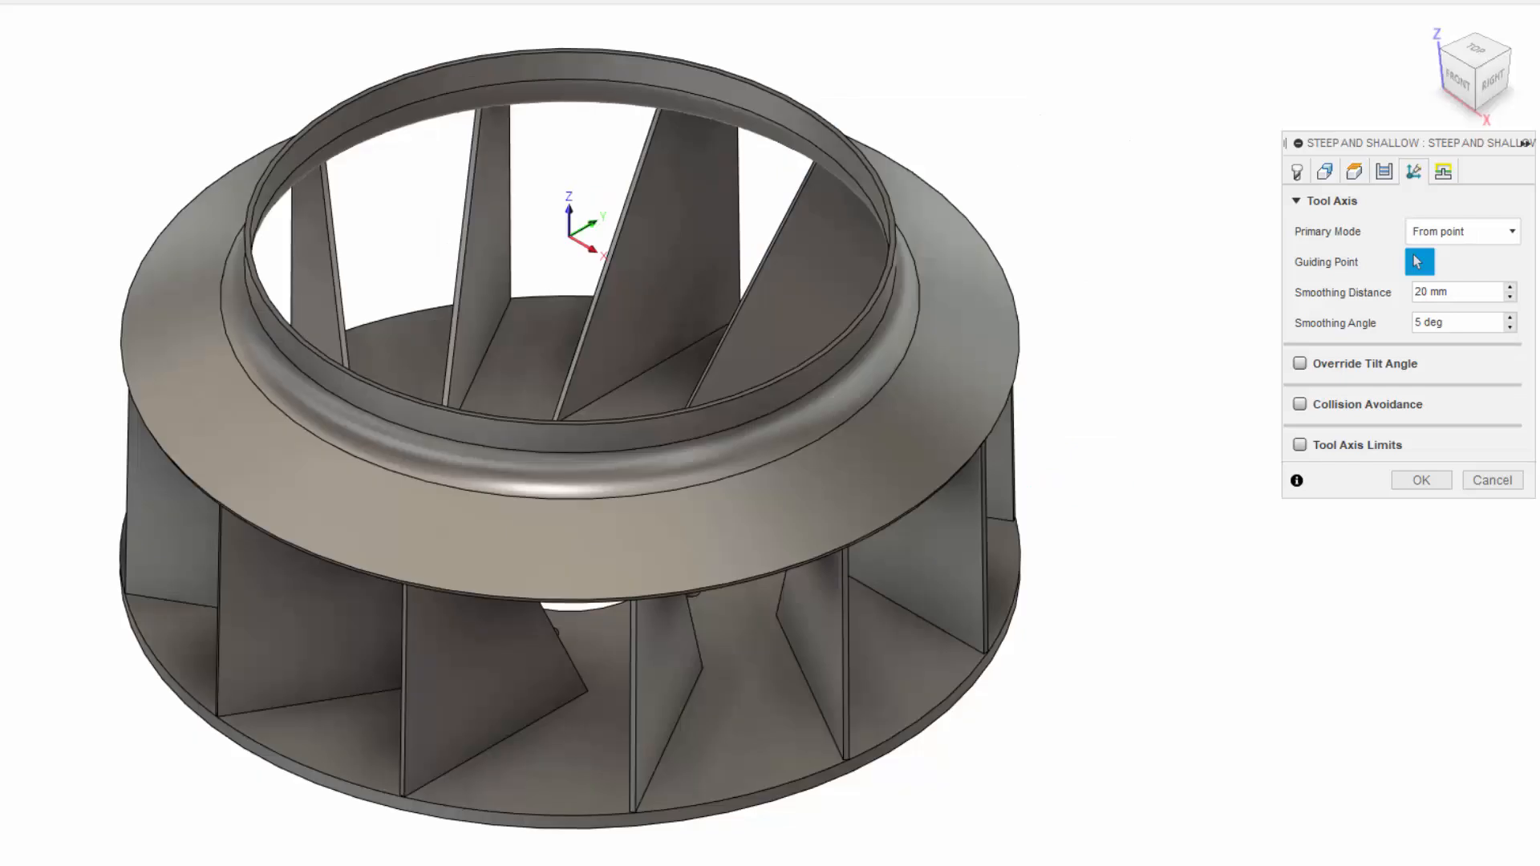
left_click(1458, 292)
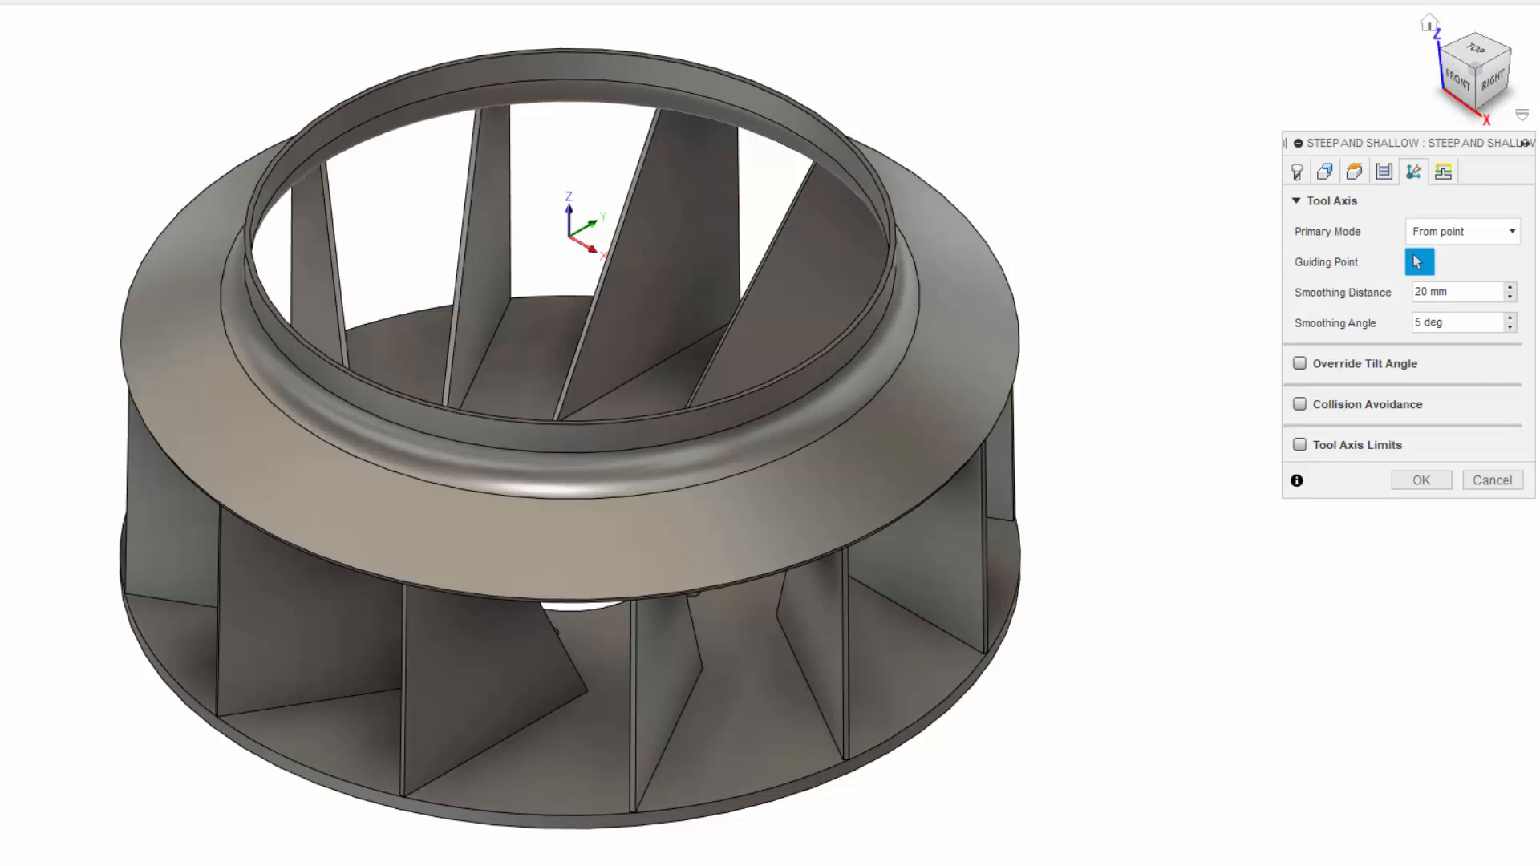
left_click(1458, 323)
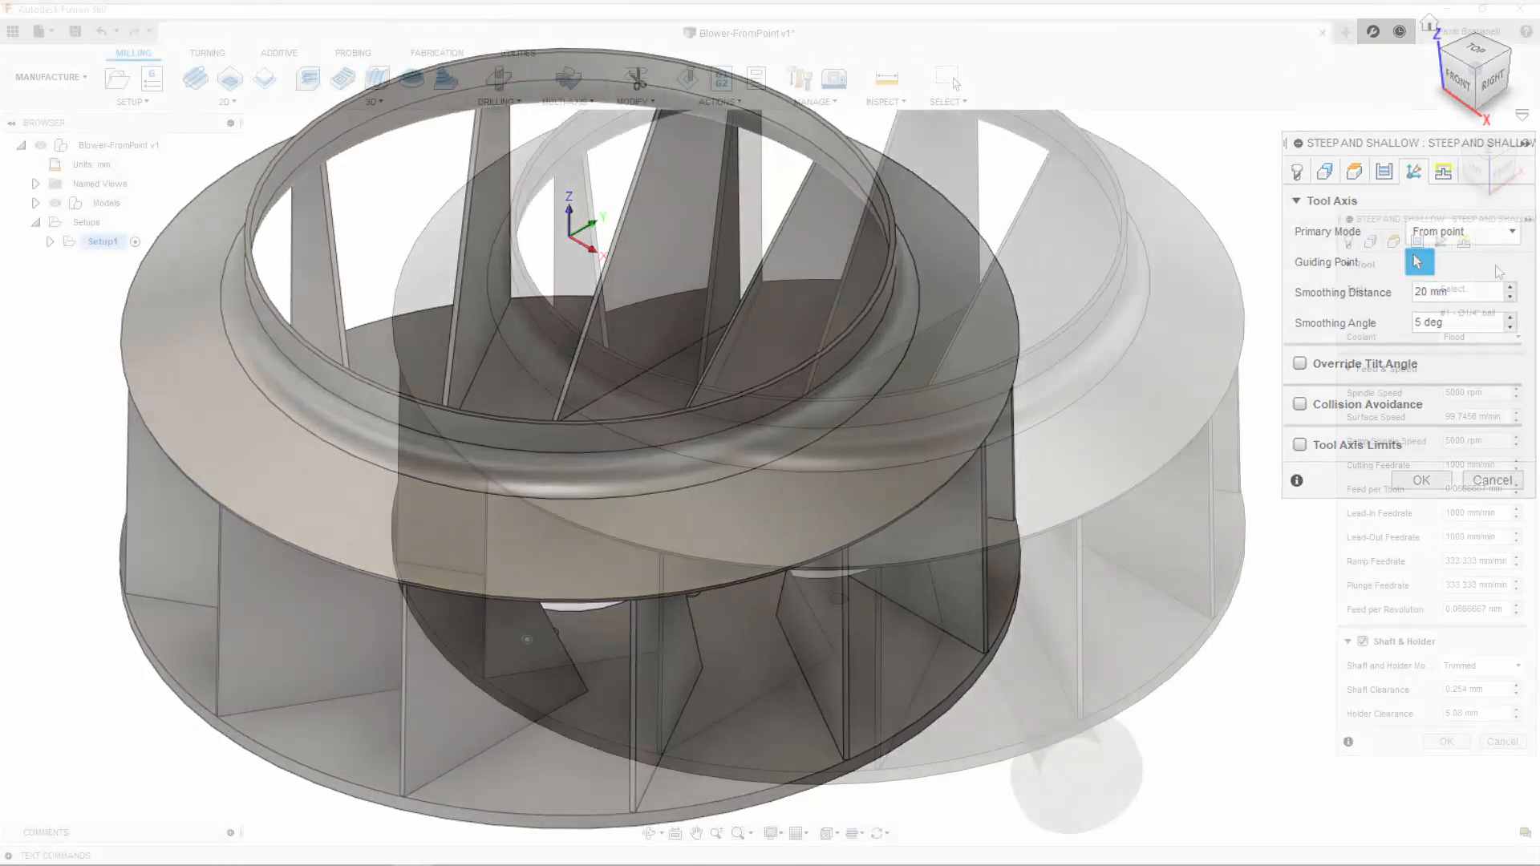
Set Primary Mode to From point with the sketch point and 40 mm smoothing distance.
left_click(1374, 242)
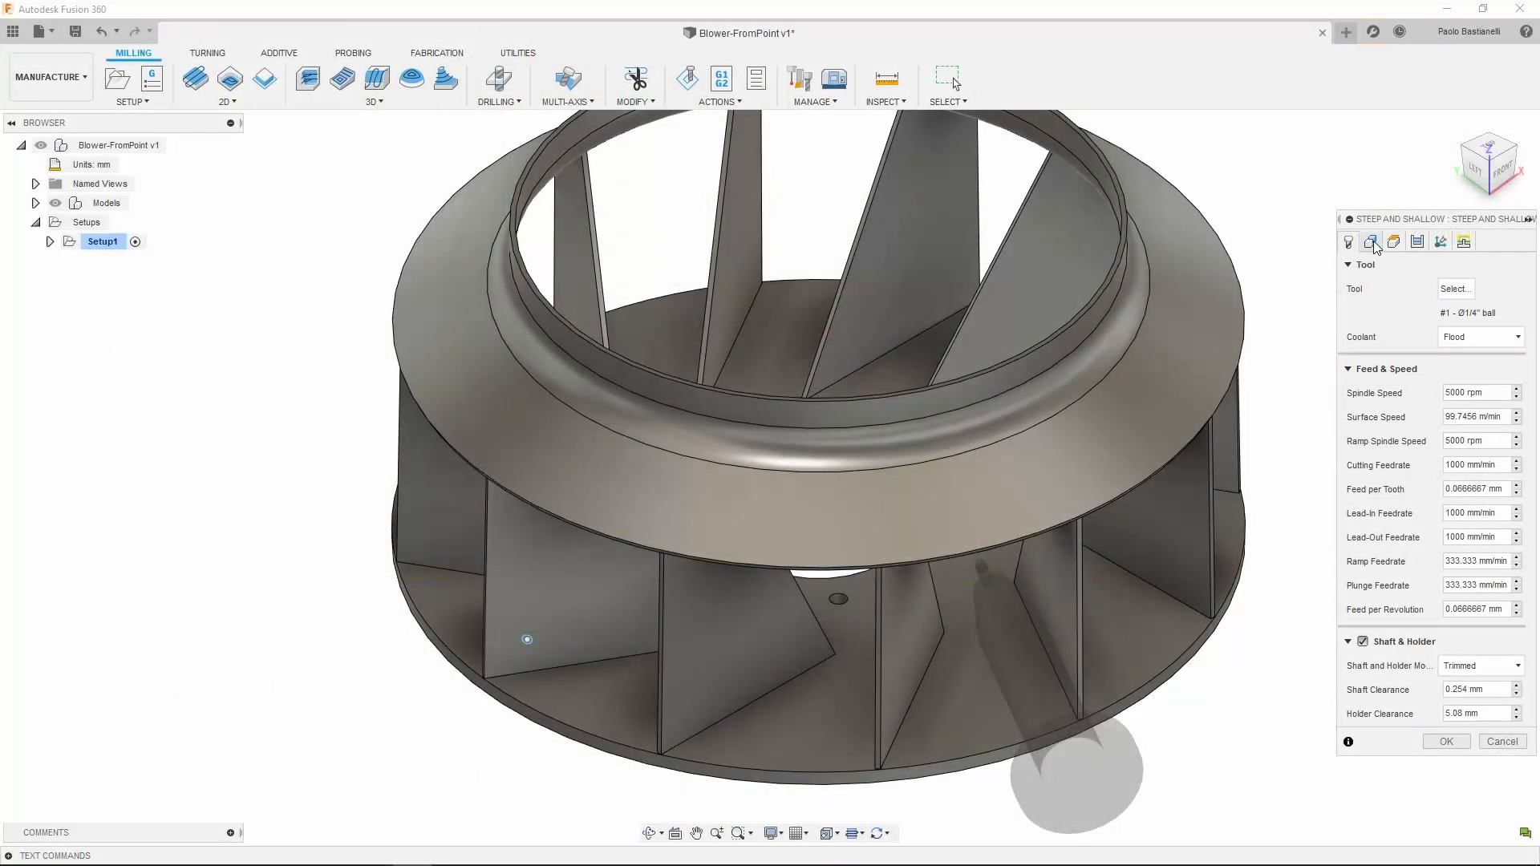
left_click(1370, 243)
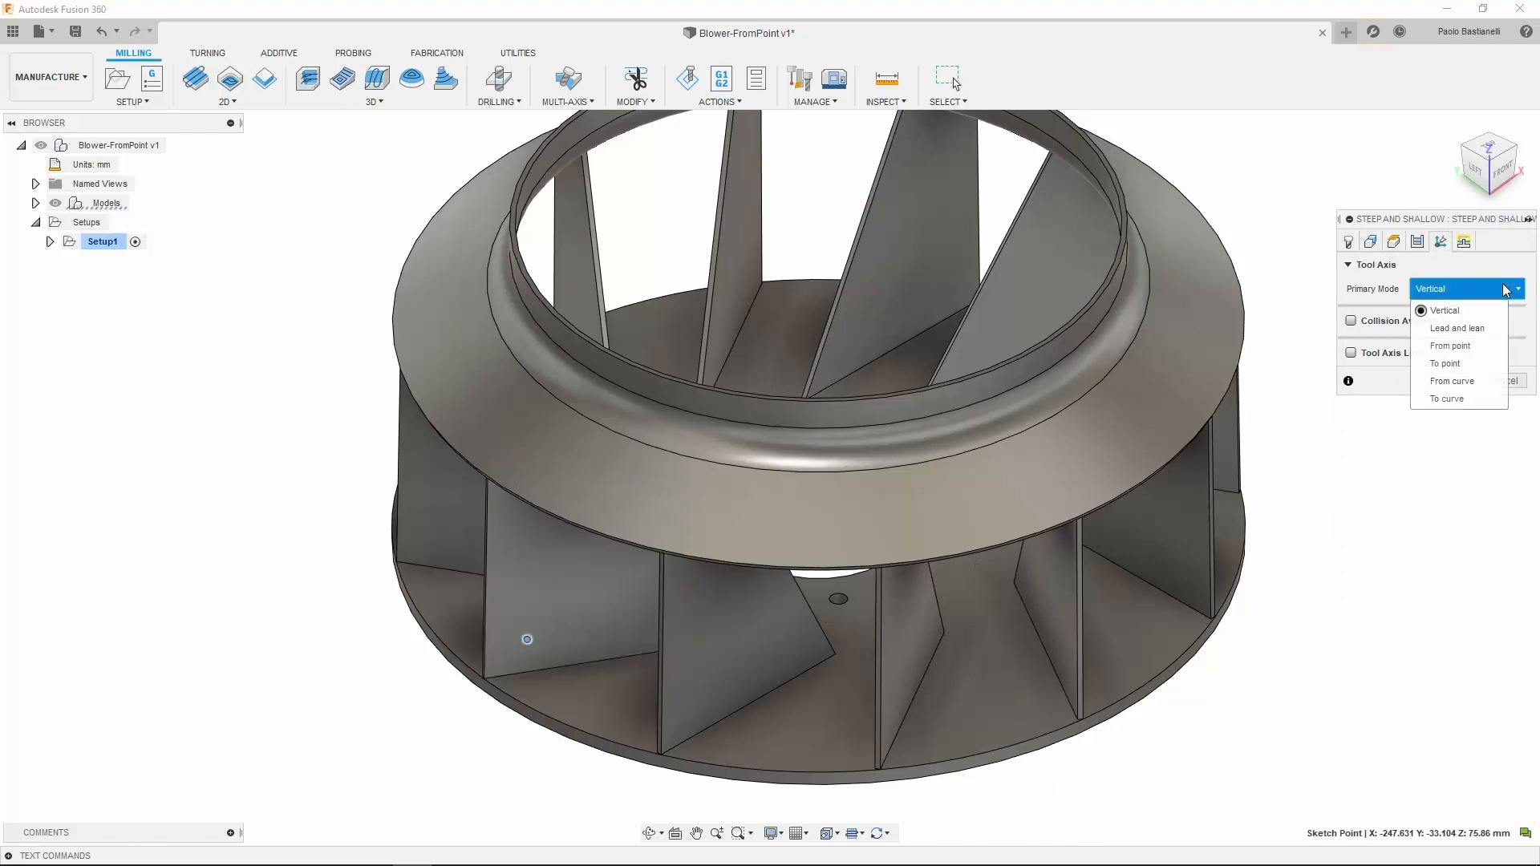
left_click(1450, 347)
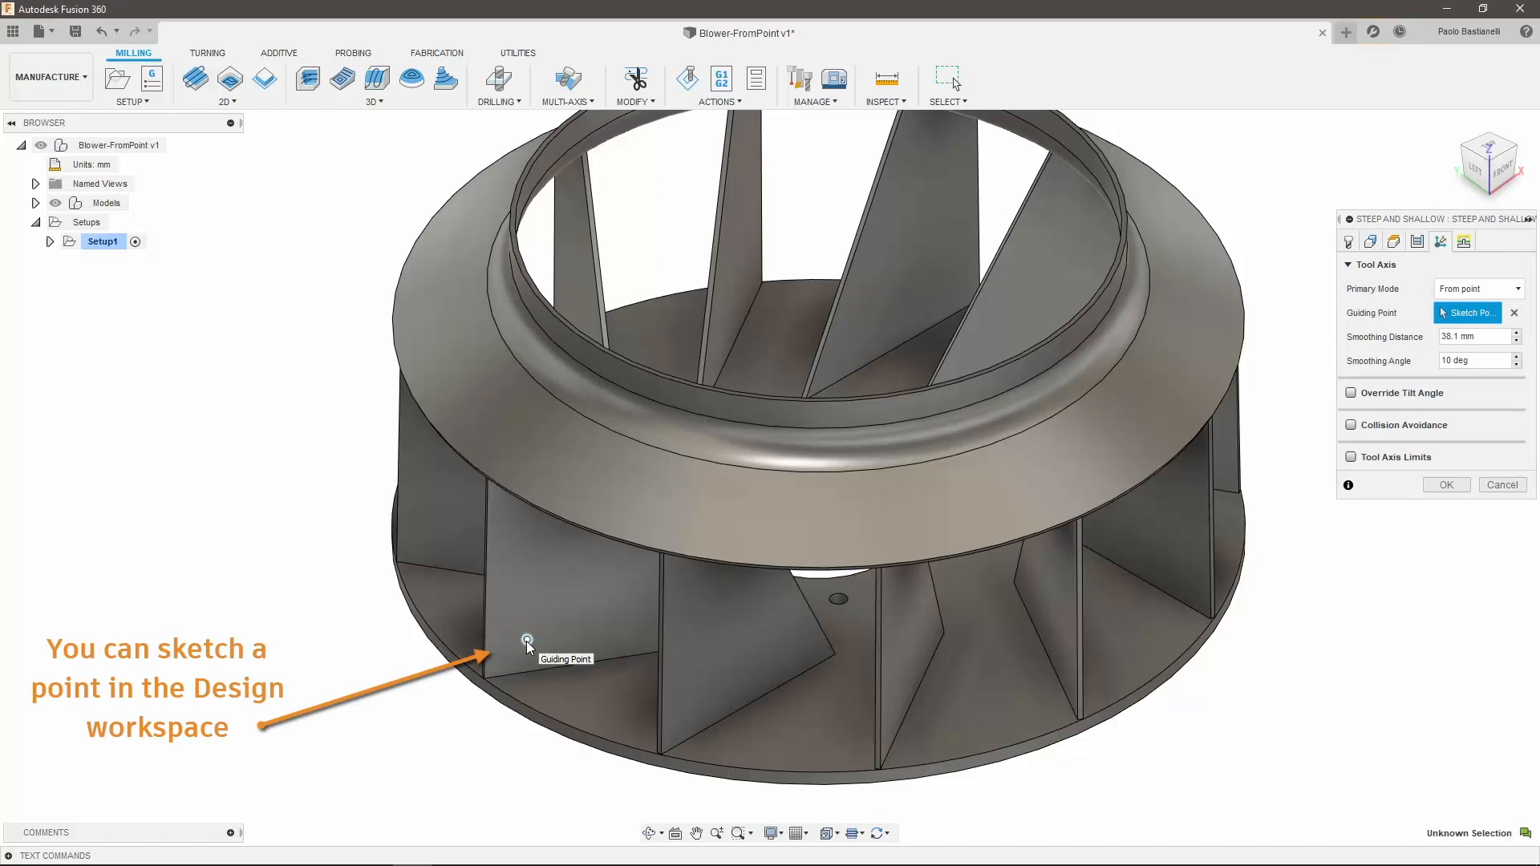
triple_click(1476, 335)
type("40")
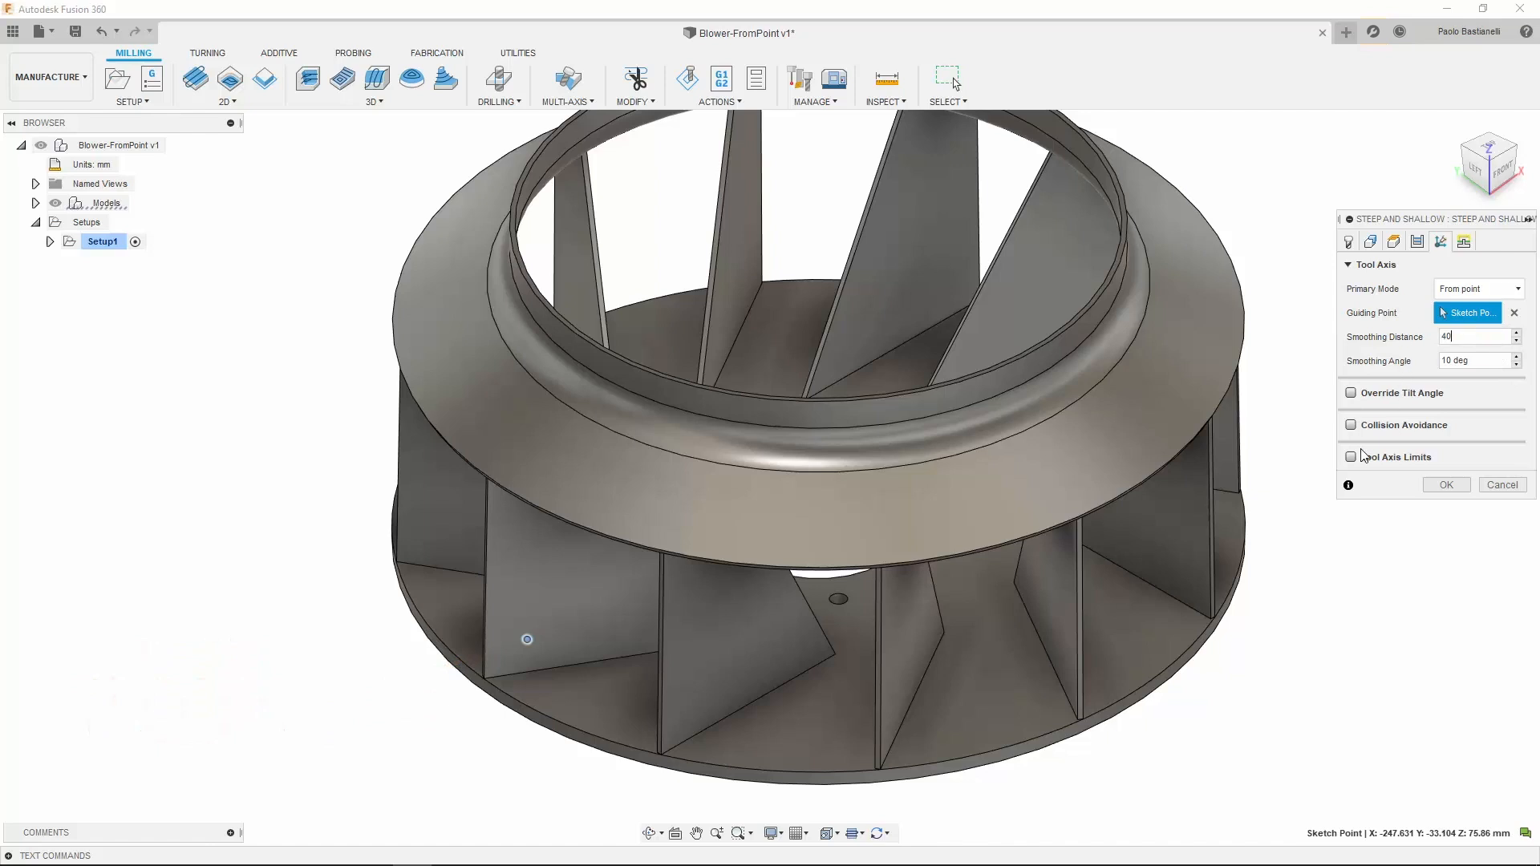
Enable Tool Axis Limits with a 110° maximum tilt.
left_click(1351, 457)
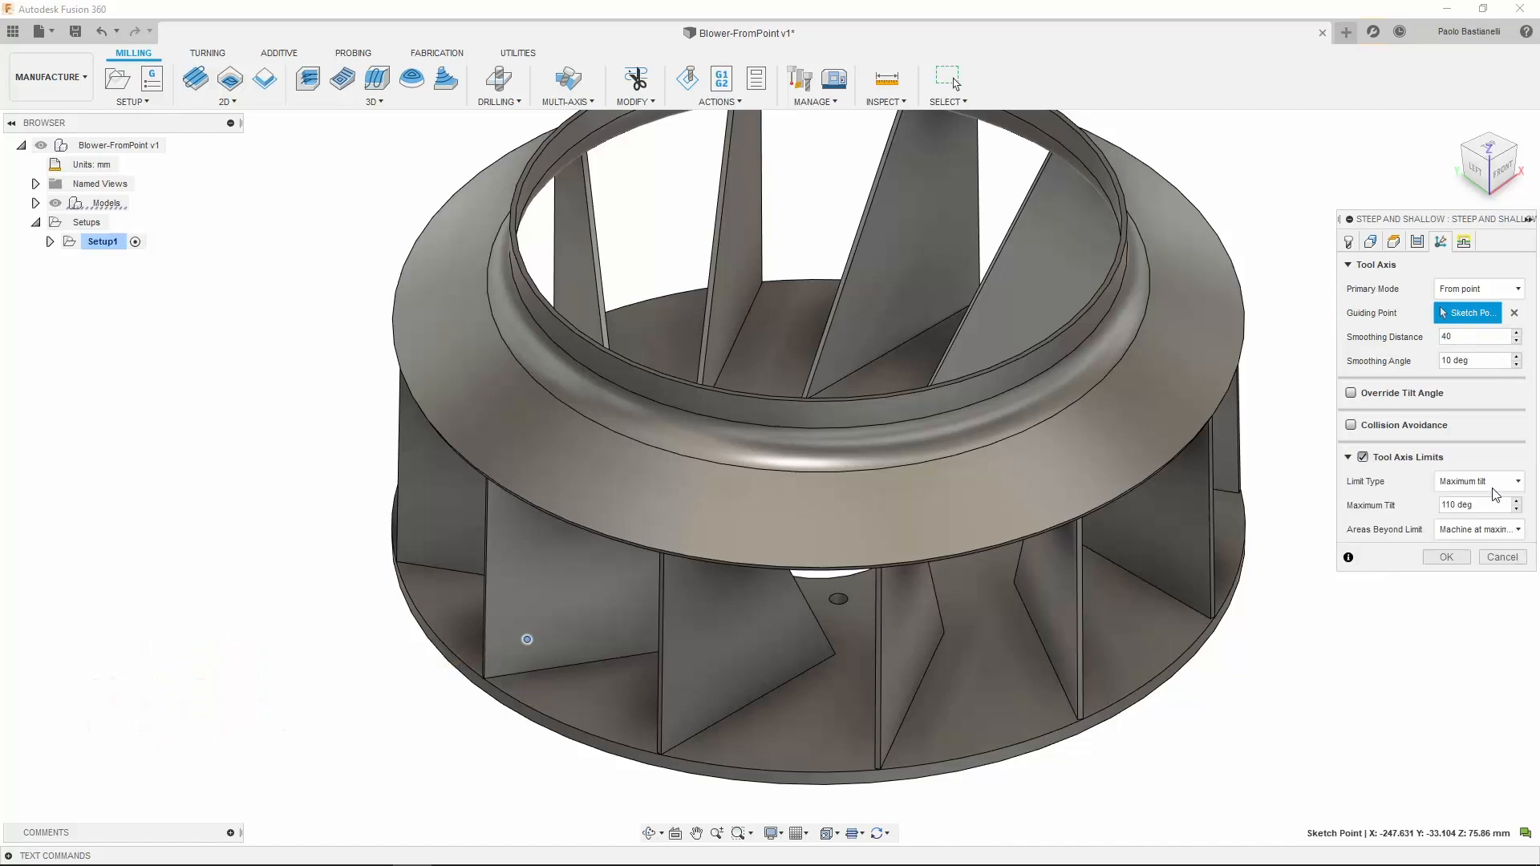
left_click(1471, 506)
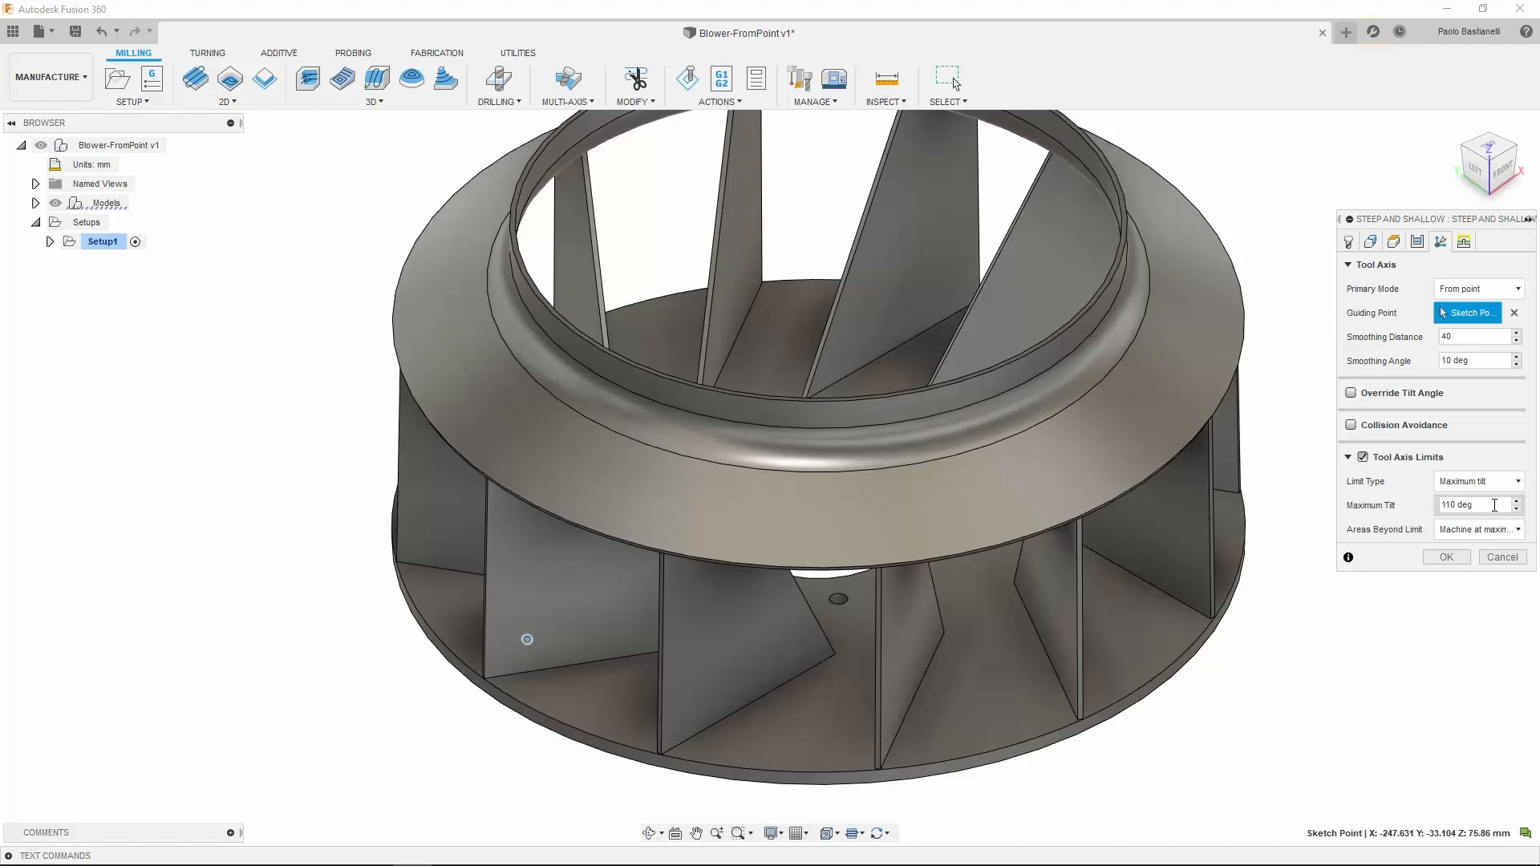
left_click(1477, 530)
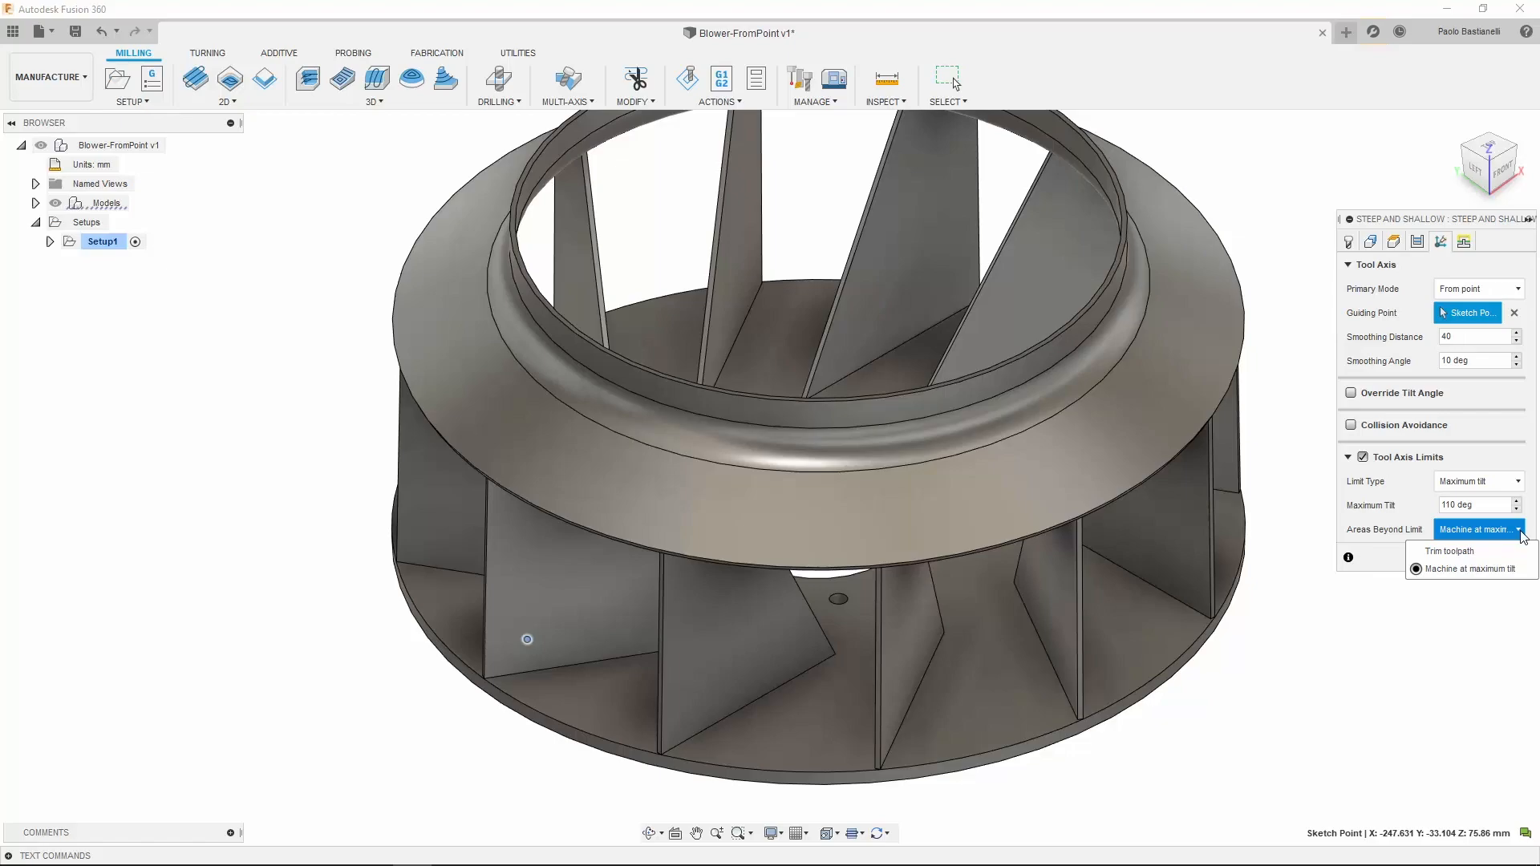
Accept the from-point settings and simulate the blower toolpath with the machine.
left_click(1471, 568)
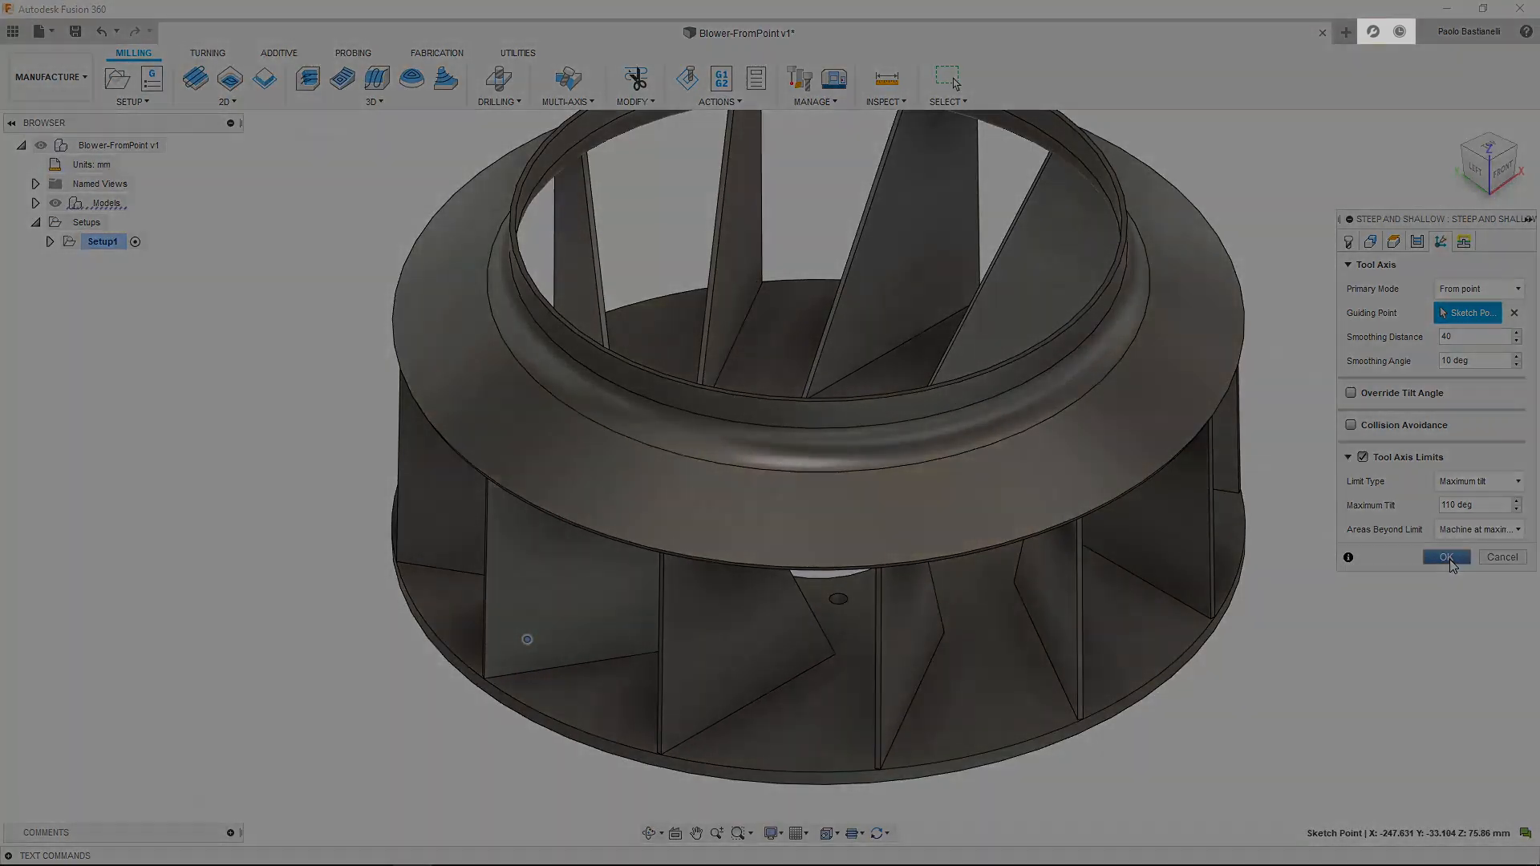
left_click(1445, 556)
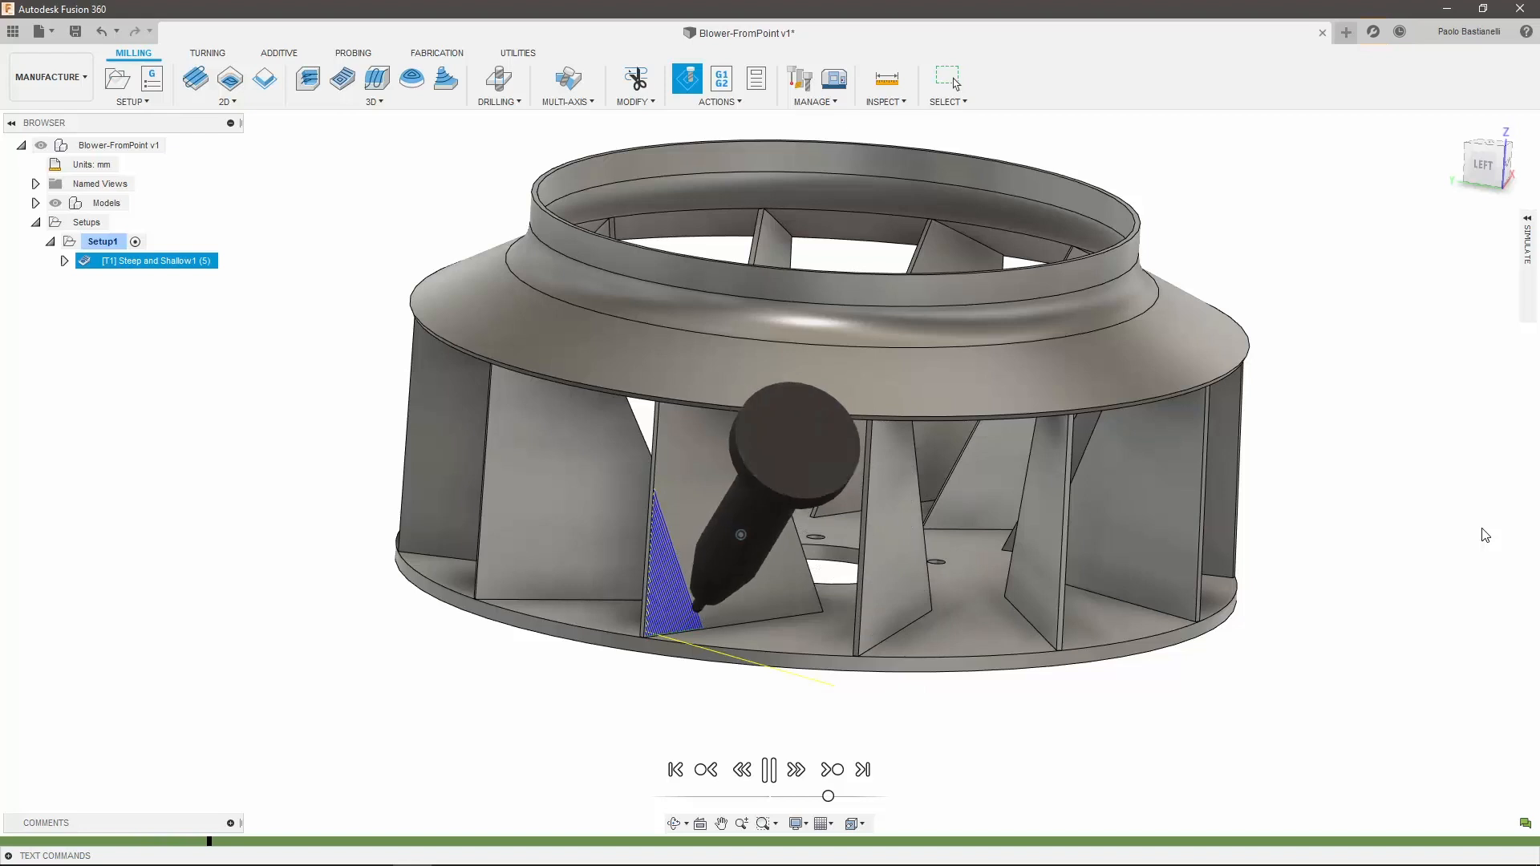
left_click(769, 770)
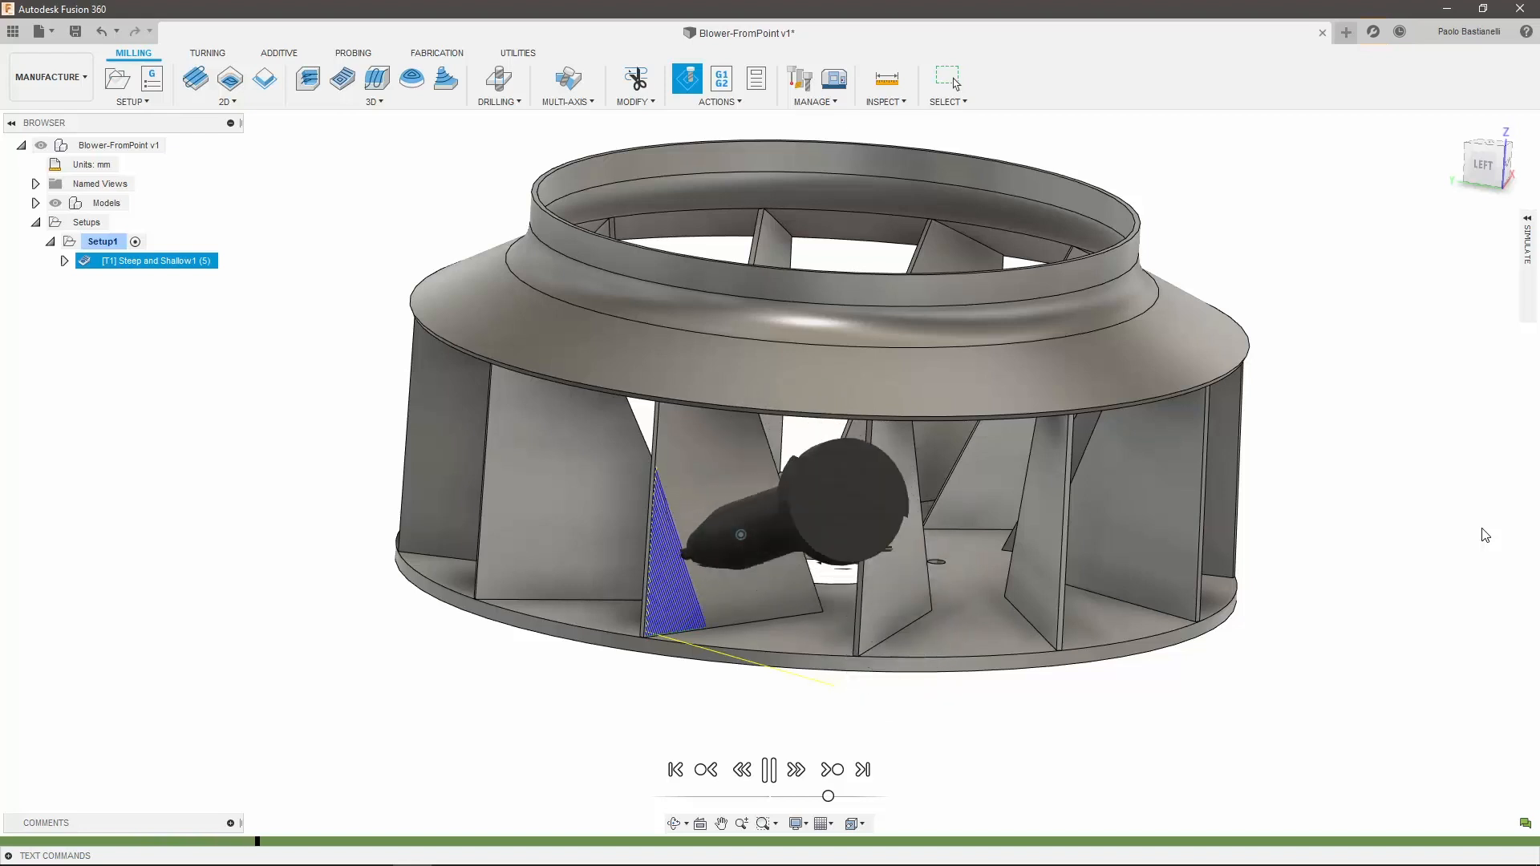
left_click(795, 770)
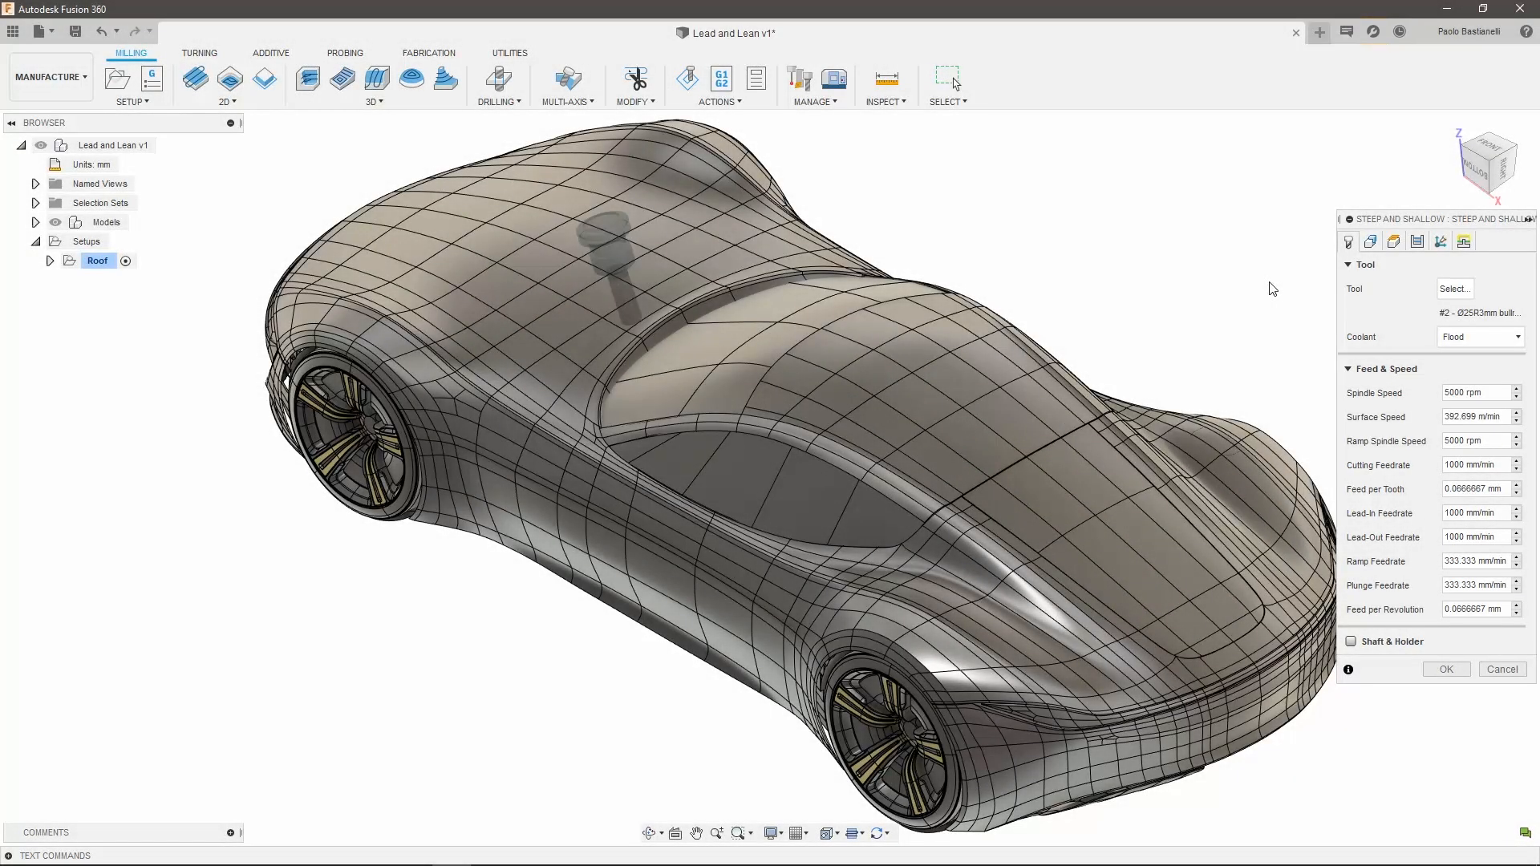
Set the Roof toolpath's tool axis to Lead and lean with a 5° lead/lag angle.
left_click(1440, 242)
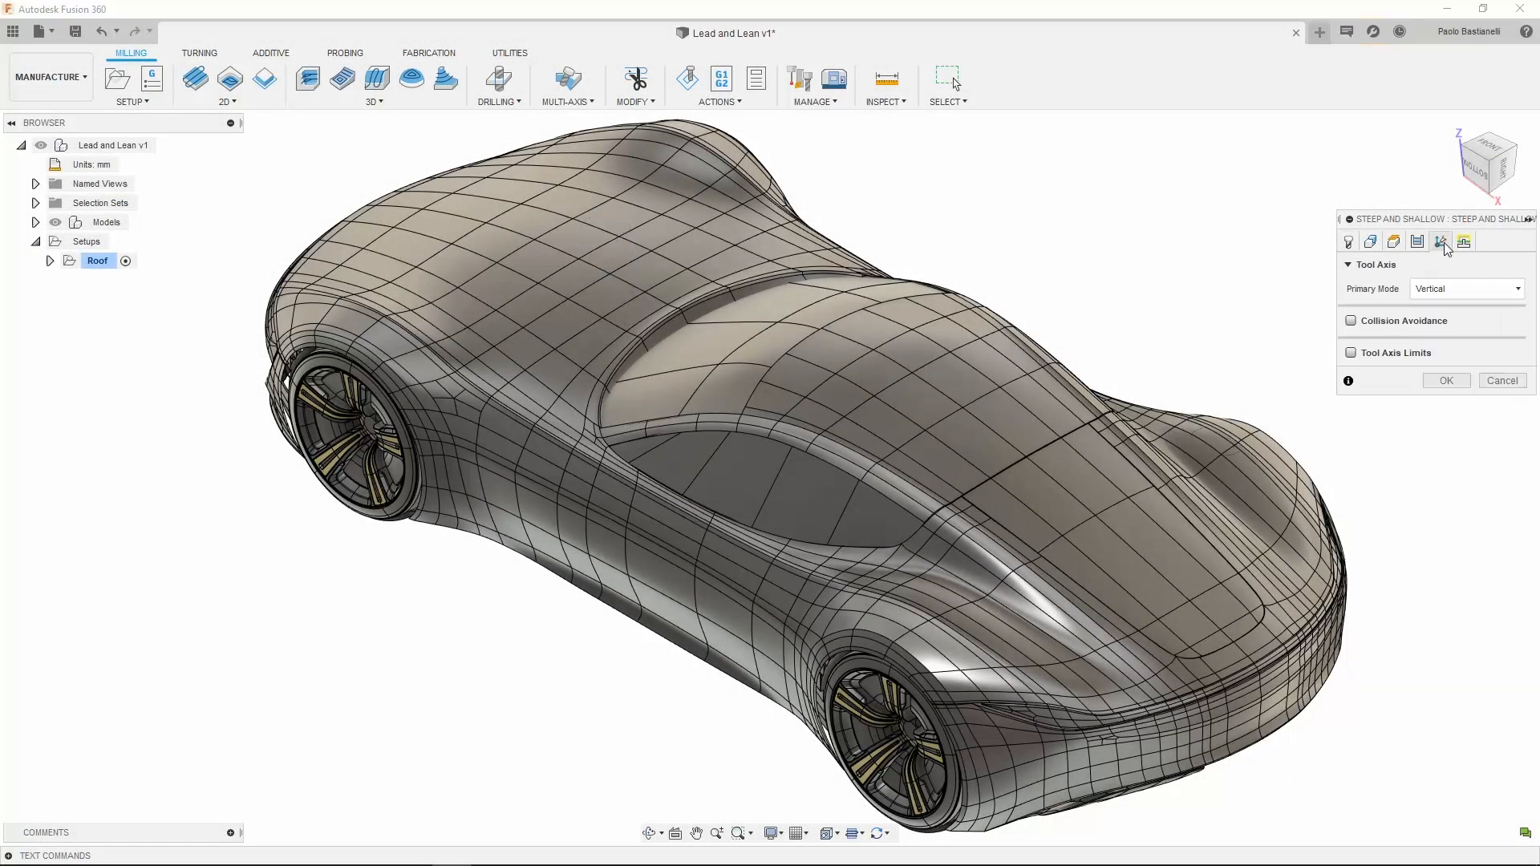
left_click(1466, 287)
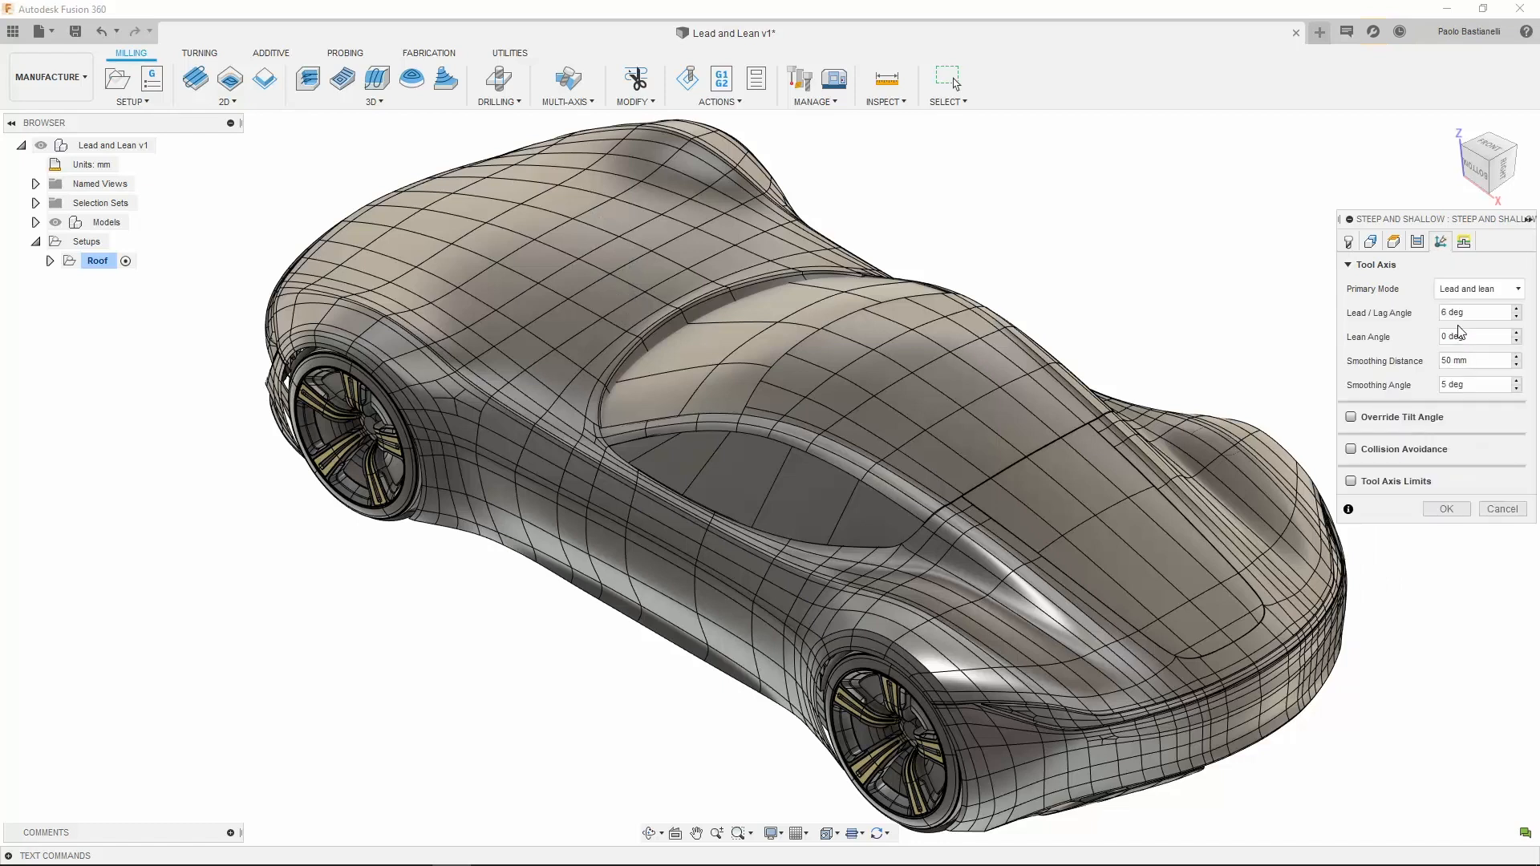
mouse_move(1473, 317)
type("5")
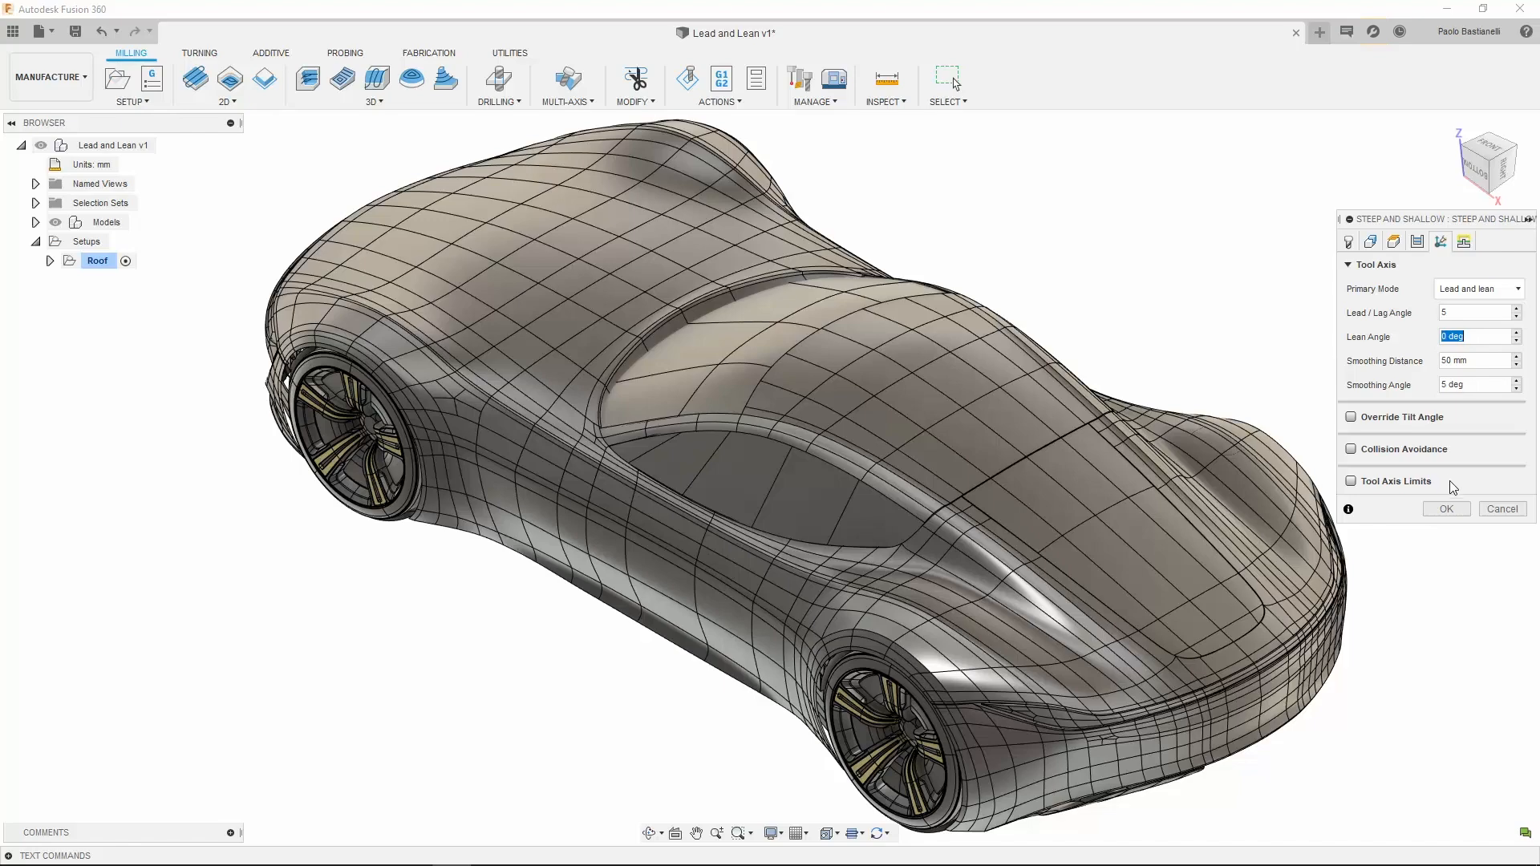
left_click(1446, 508)
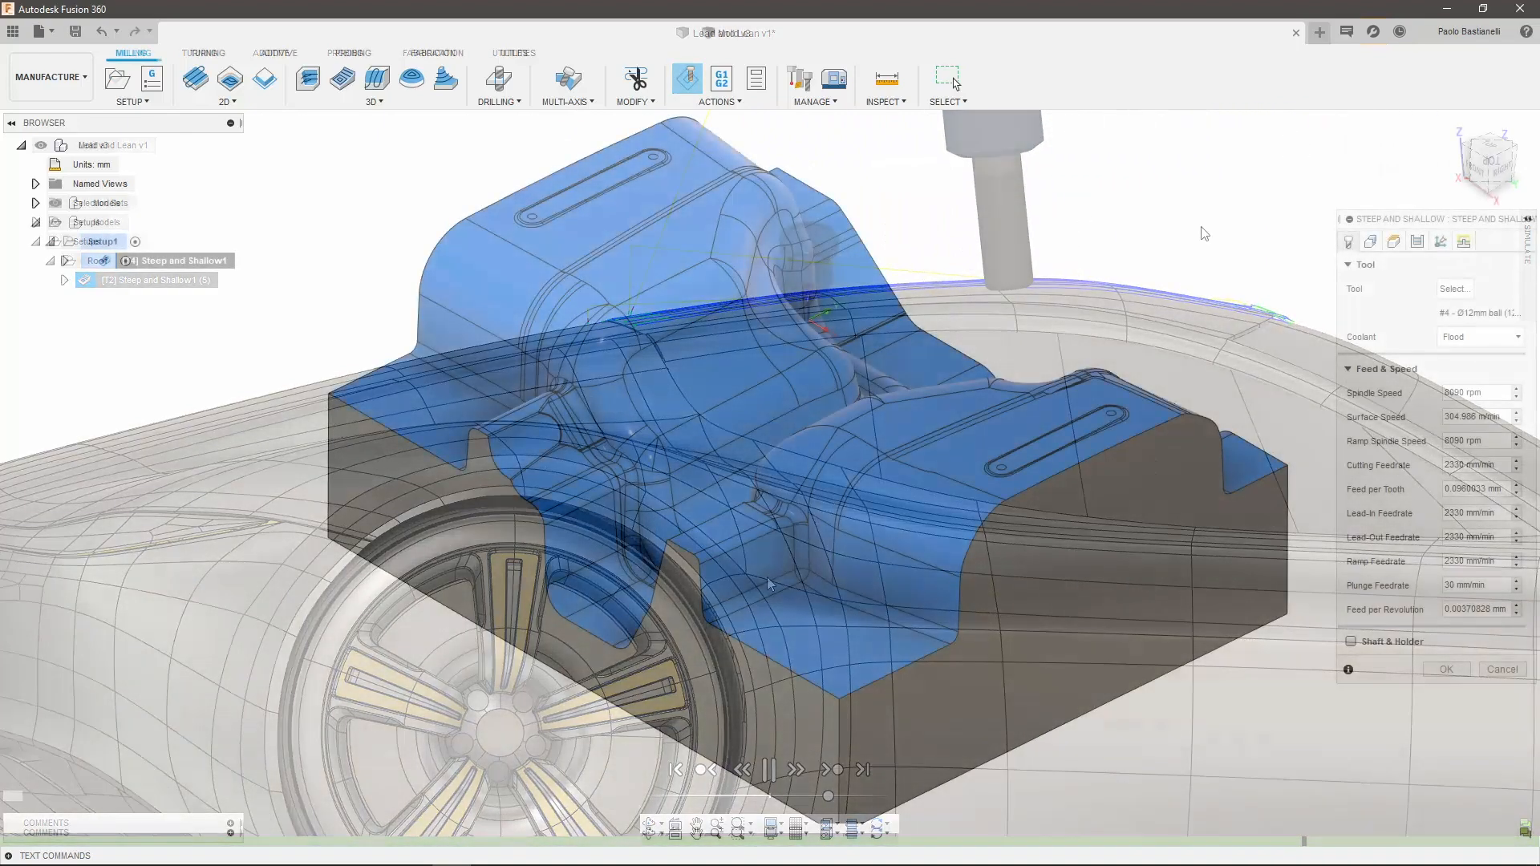
Keep the mold toolpath's axis Vertical and enable Collision Avoidance, showing the avoidance modes.
left_click(1441, 242)
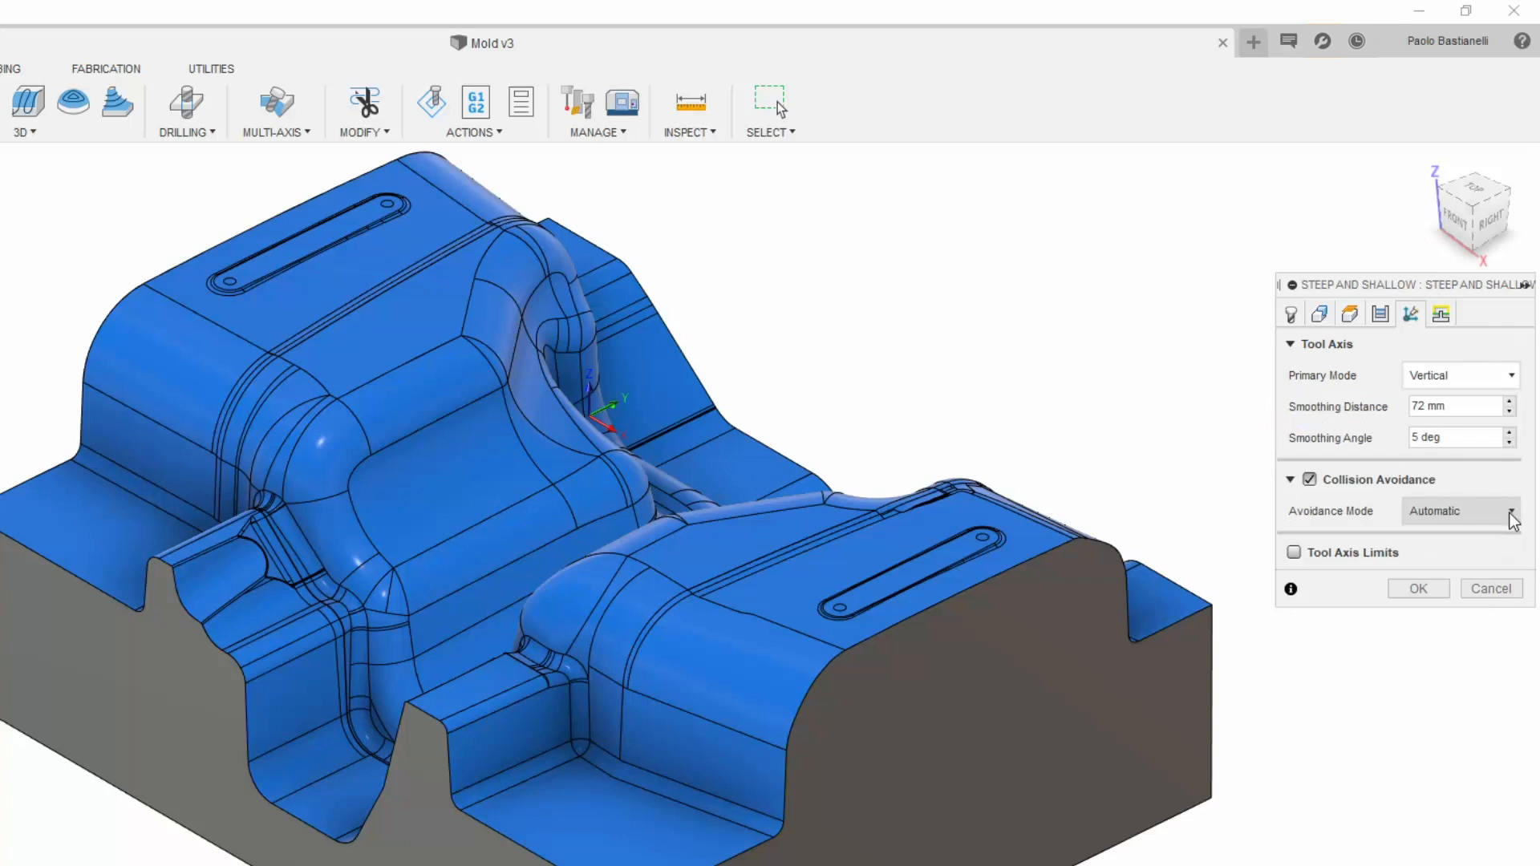
left_click(1511, 511)
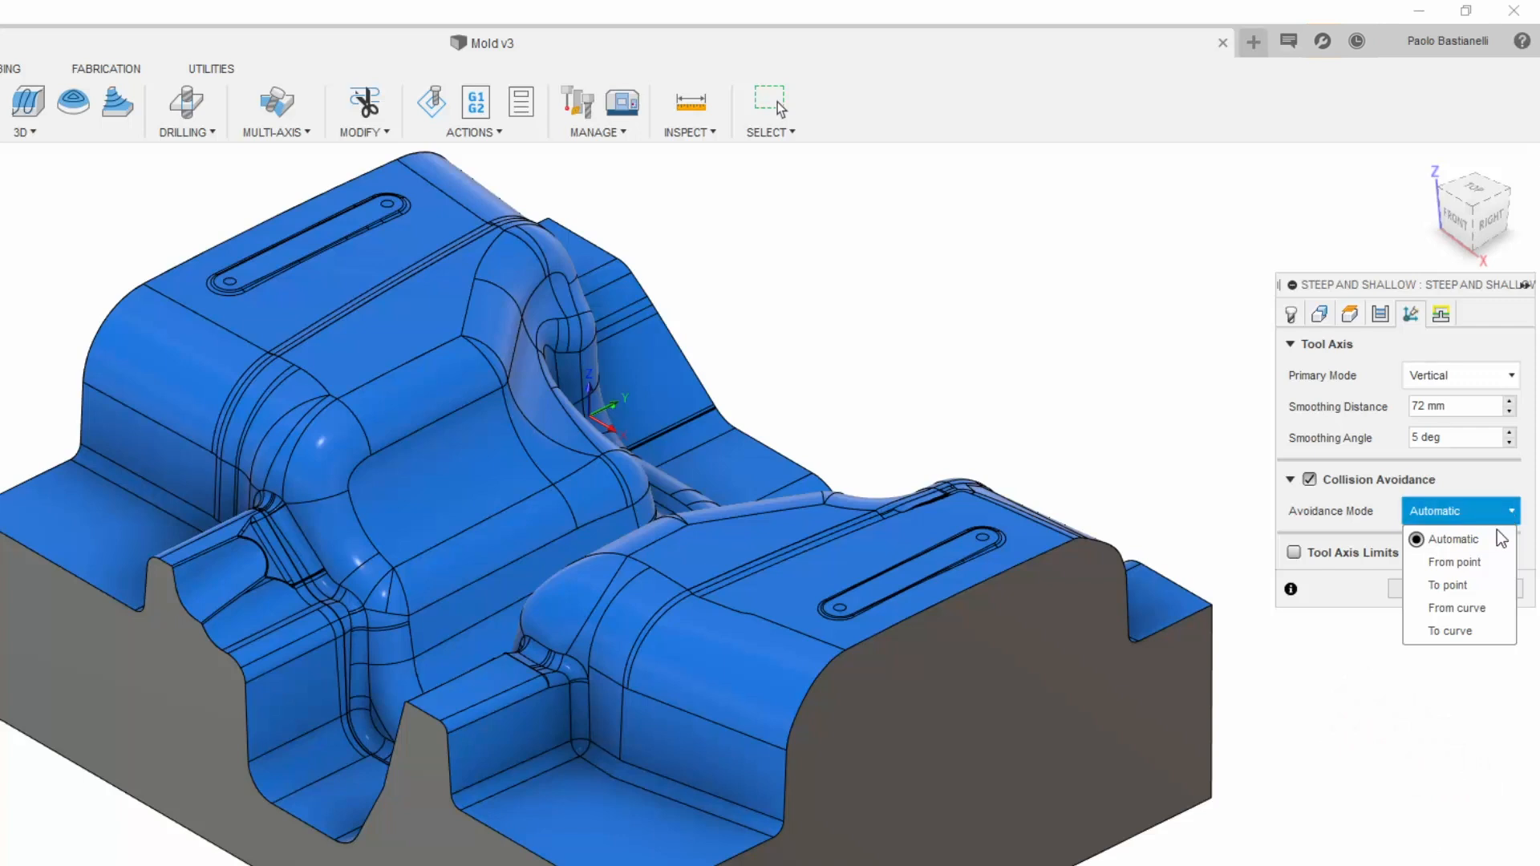
Try From point, To point and To curve avoidance, then set Avoidance Mode back to Automatic.
left_click(1454, 562)
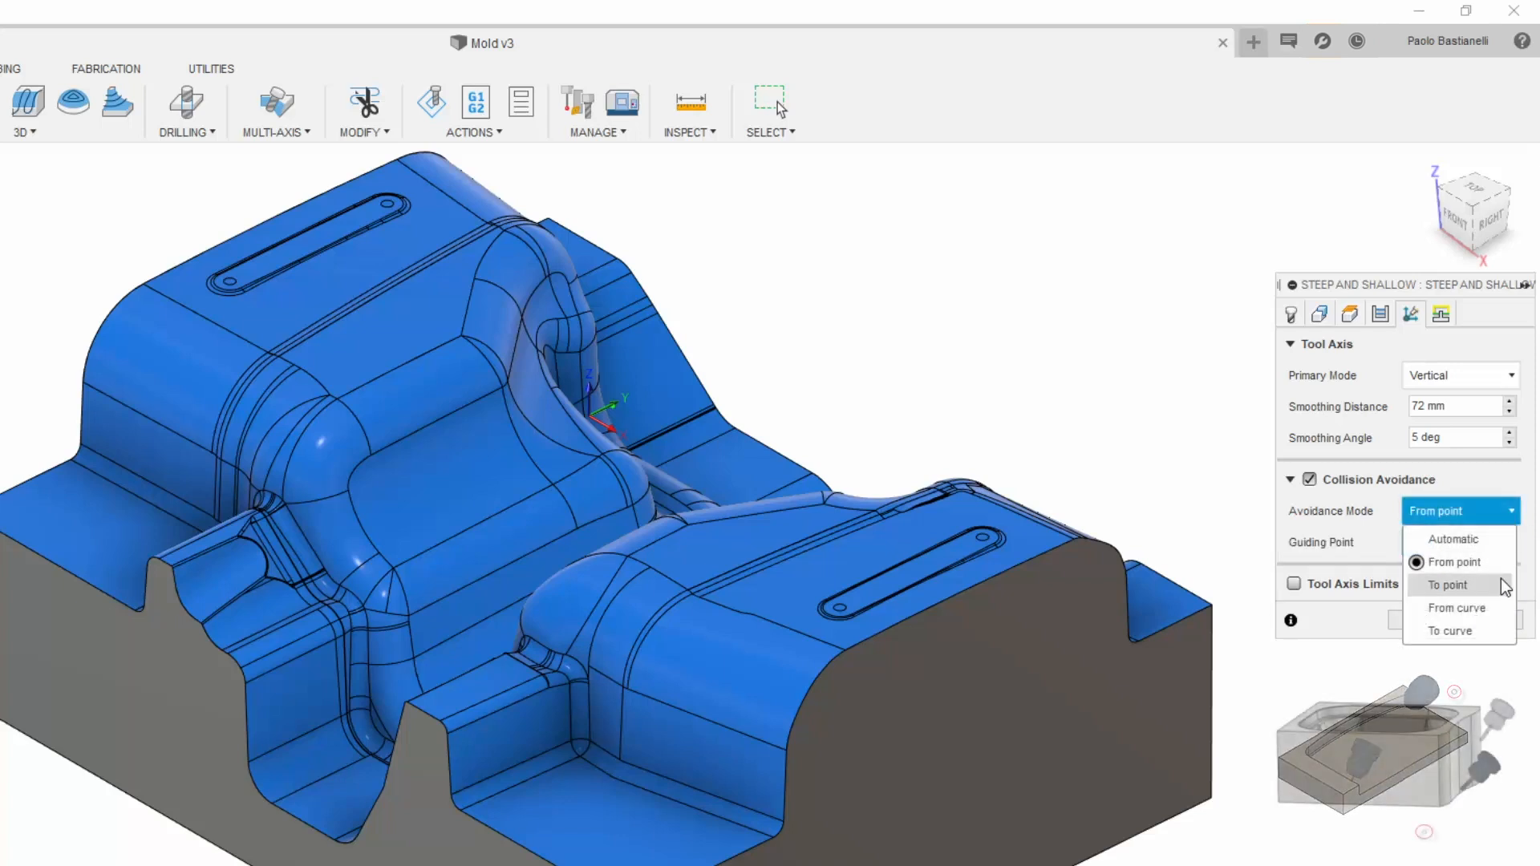
left_click(1445, 584)
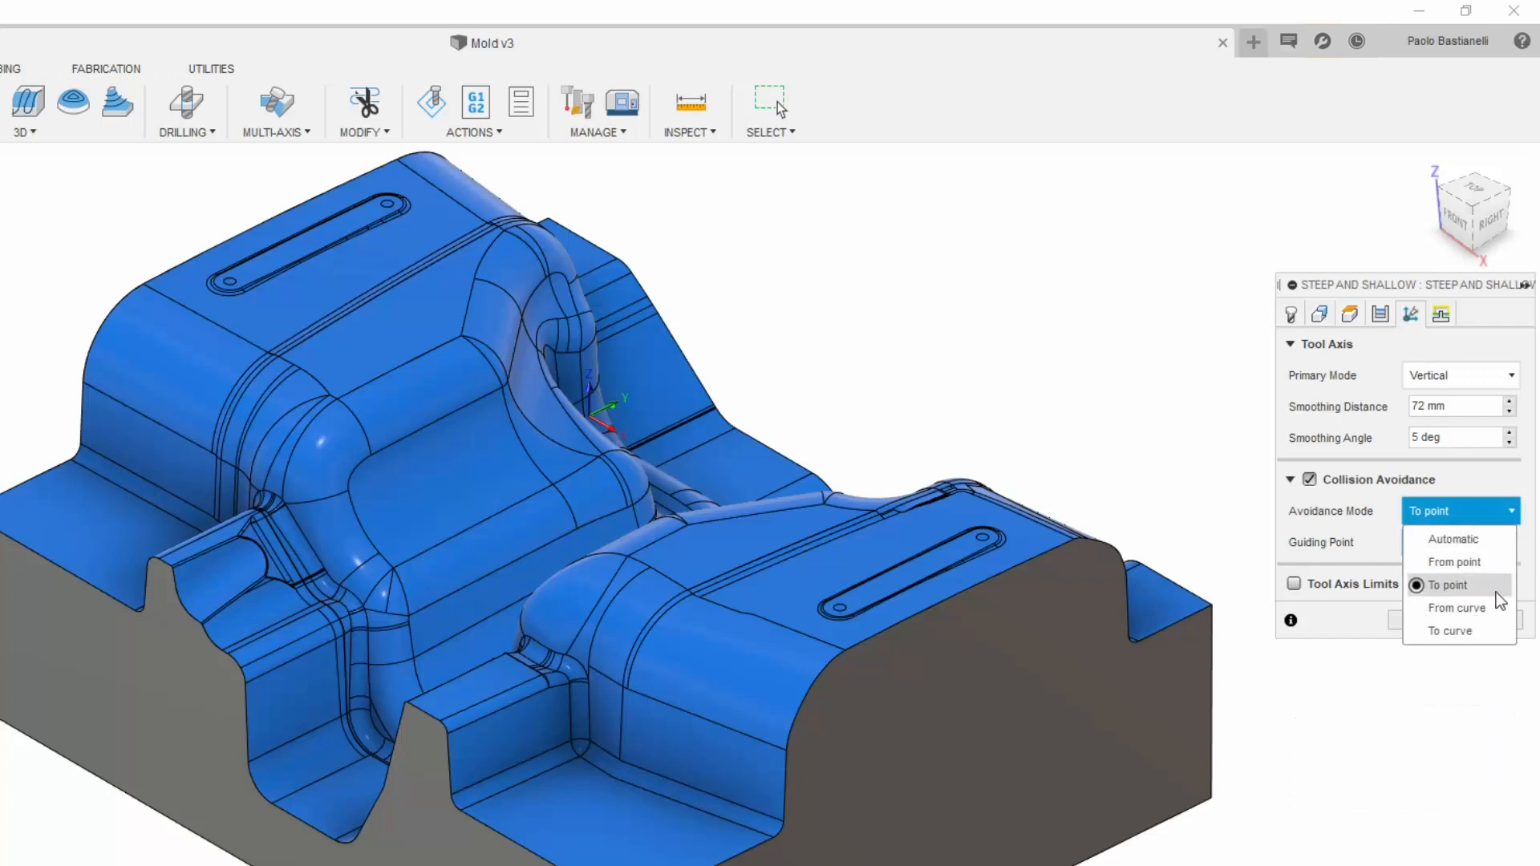
left_click(1457, 606)
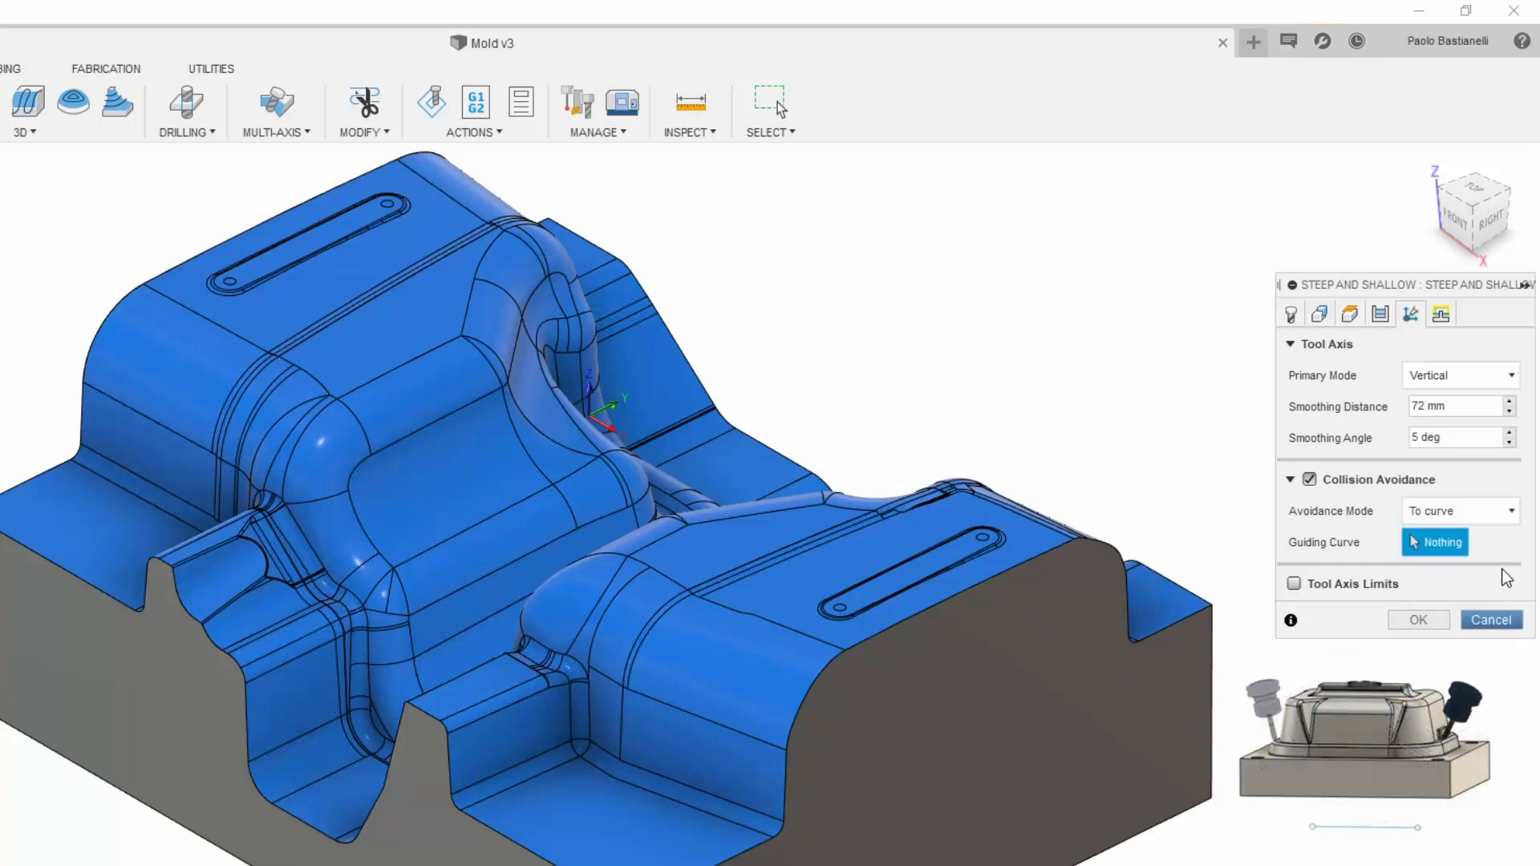
mouse_move(1513, 566)
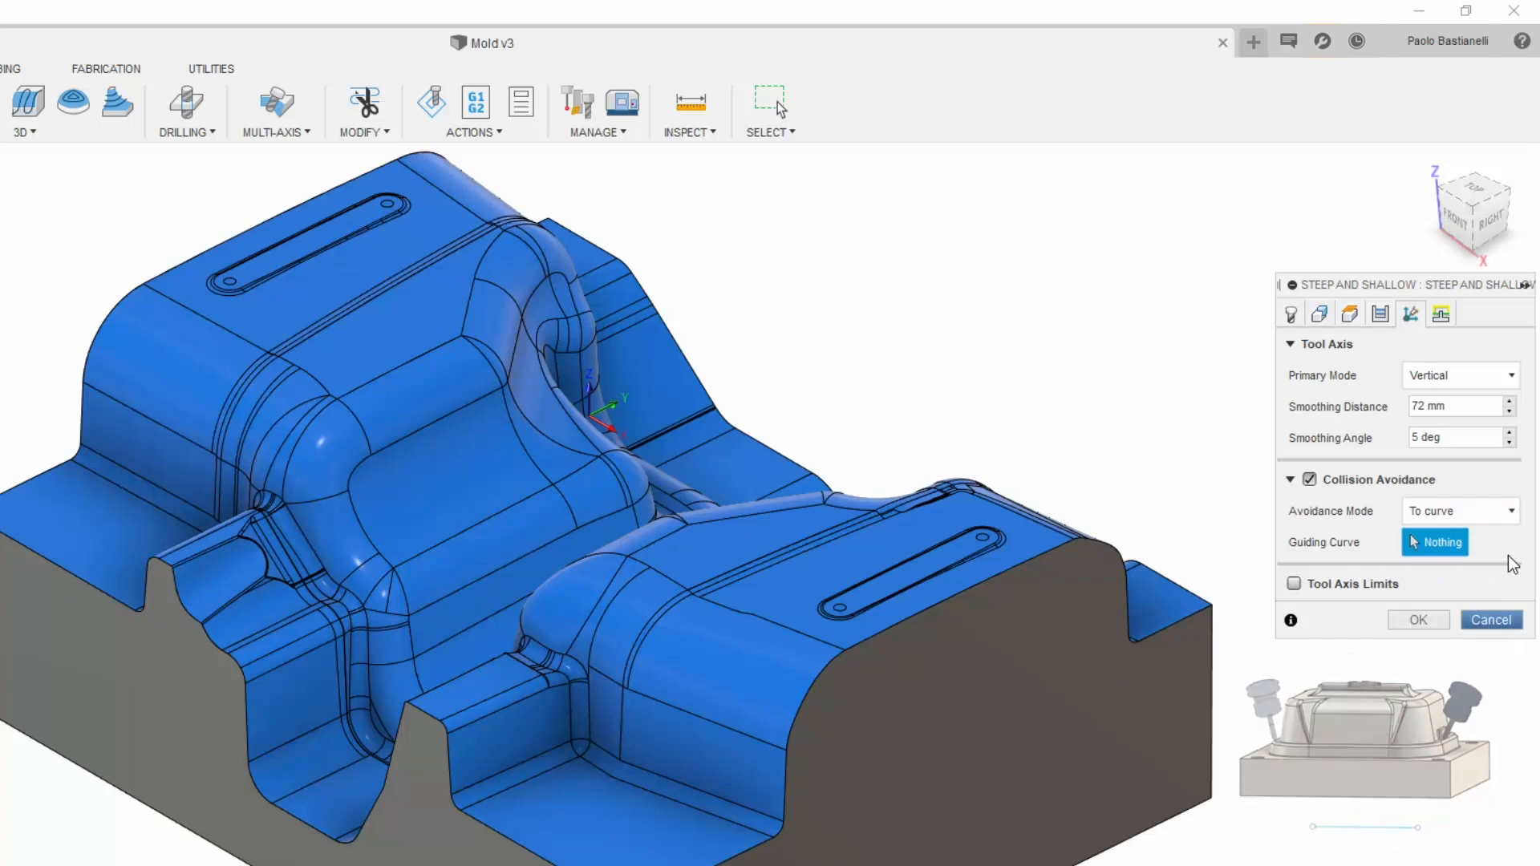
left_click(1508, 511)
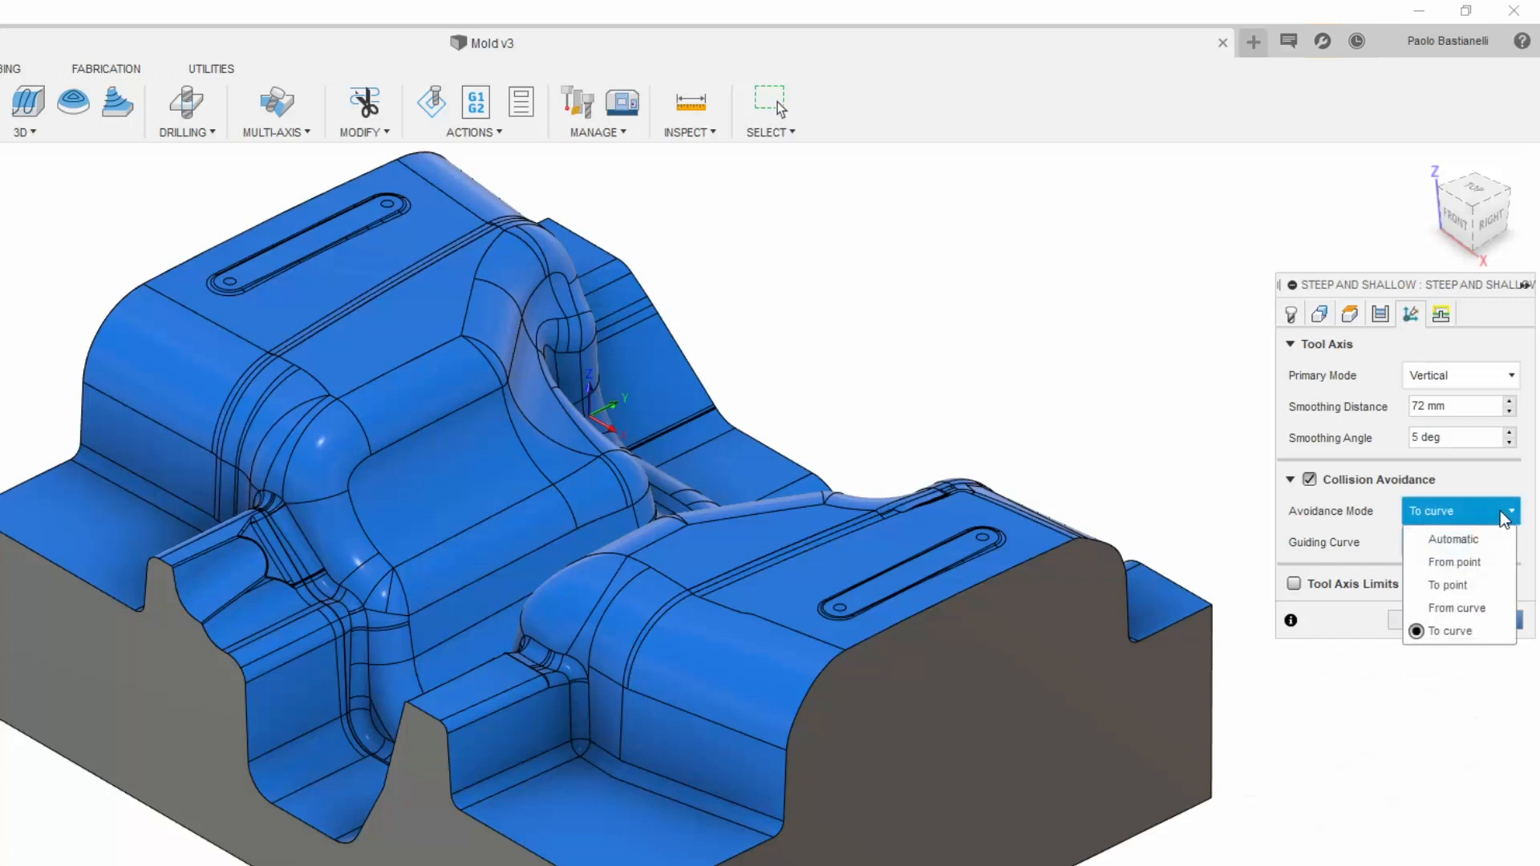
mouse_move(1455, 539)
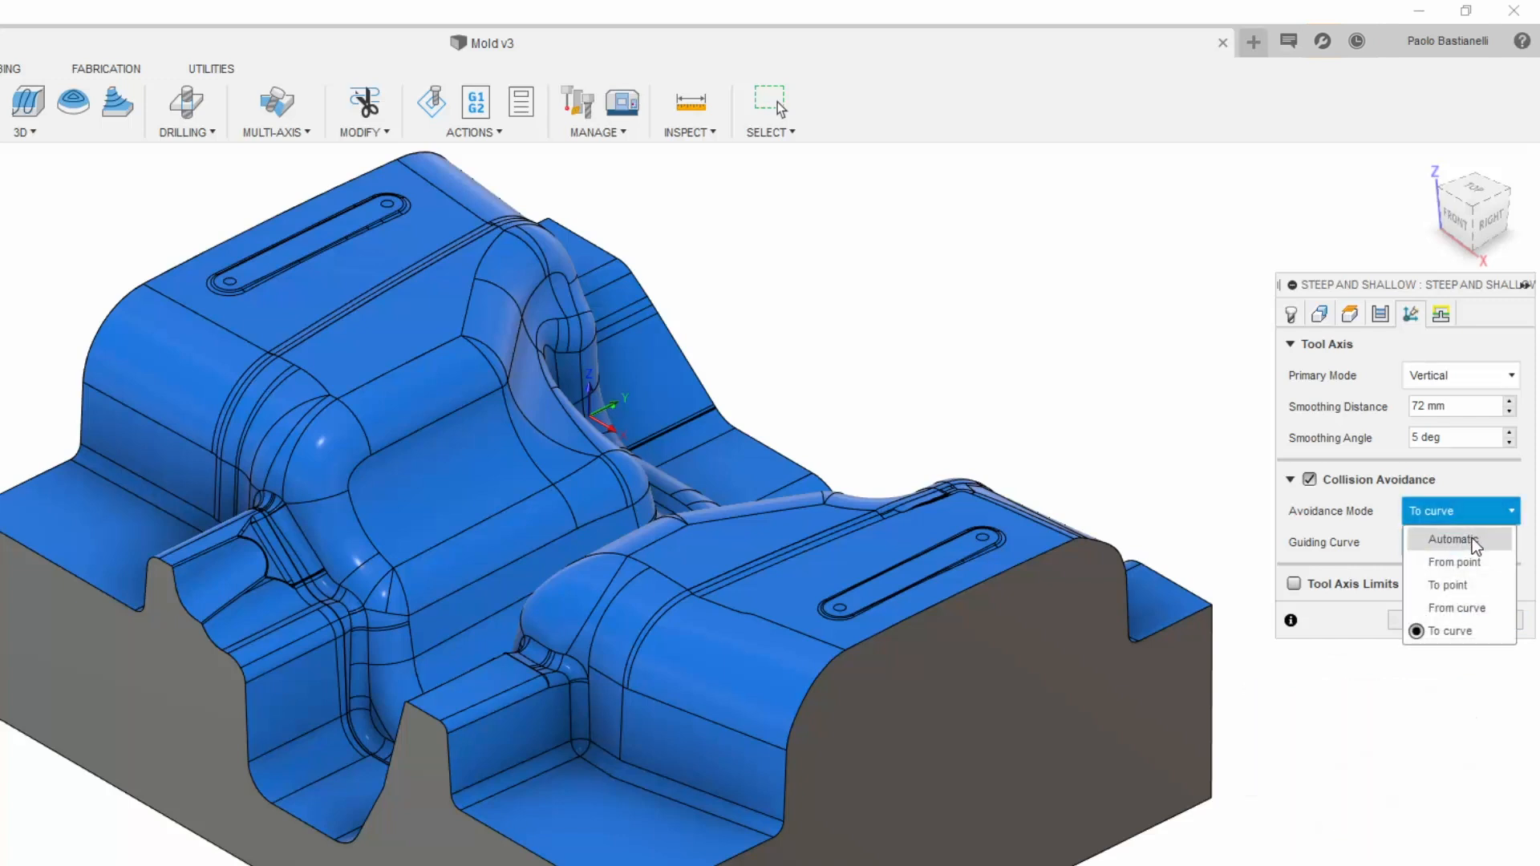
left_click(1456, 539)
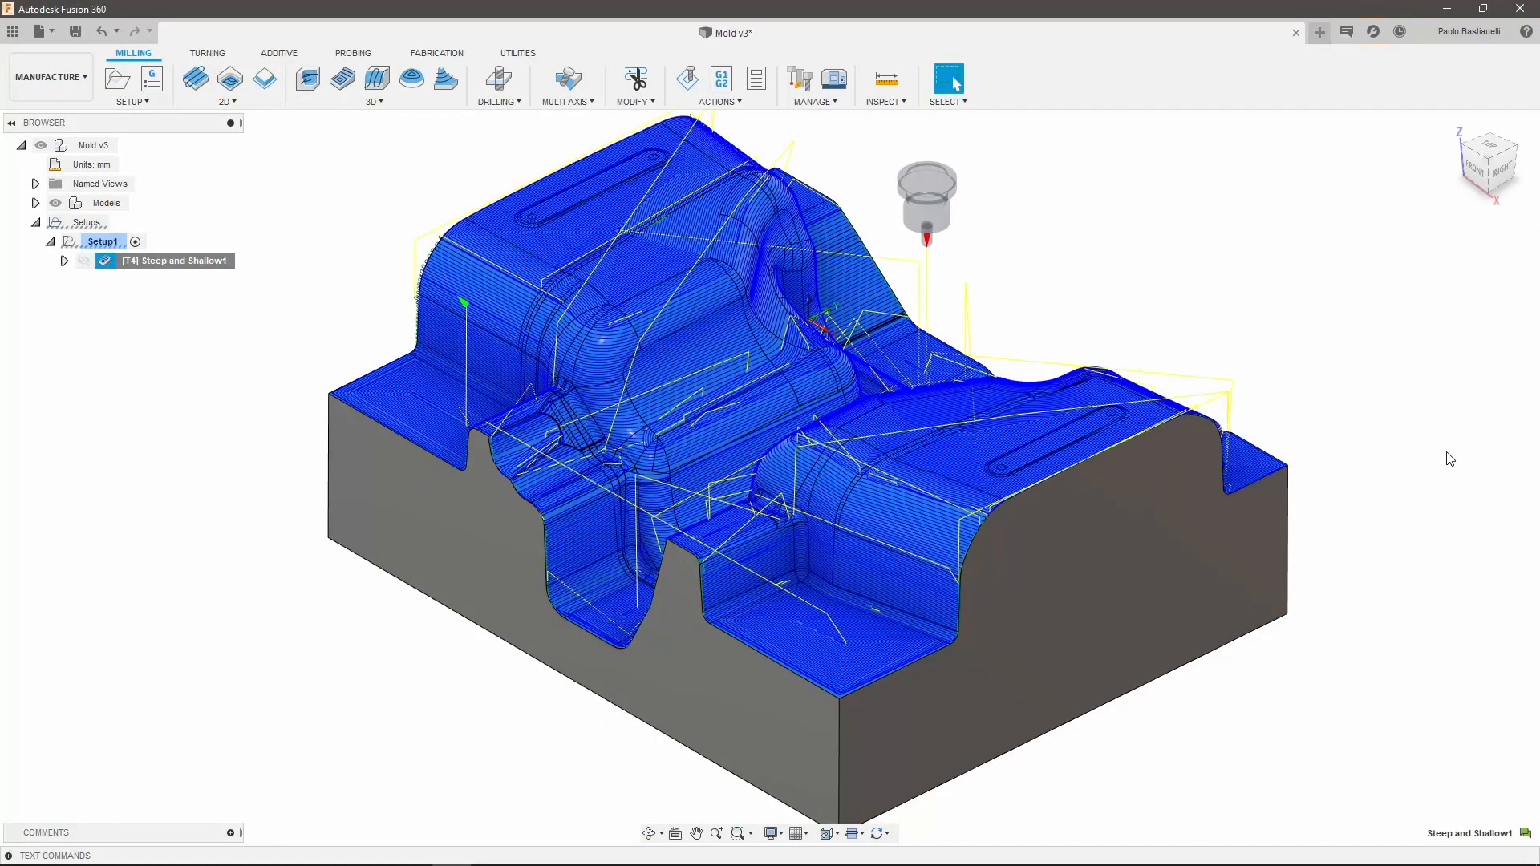
Simulate the mold's Steep and Shallow toolpath with the machine and play it back.
left_click(685, 78)
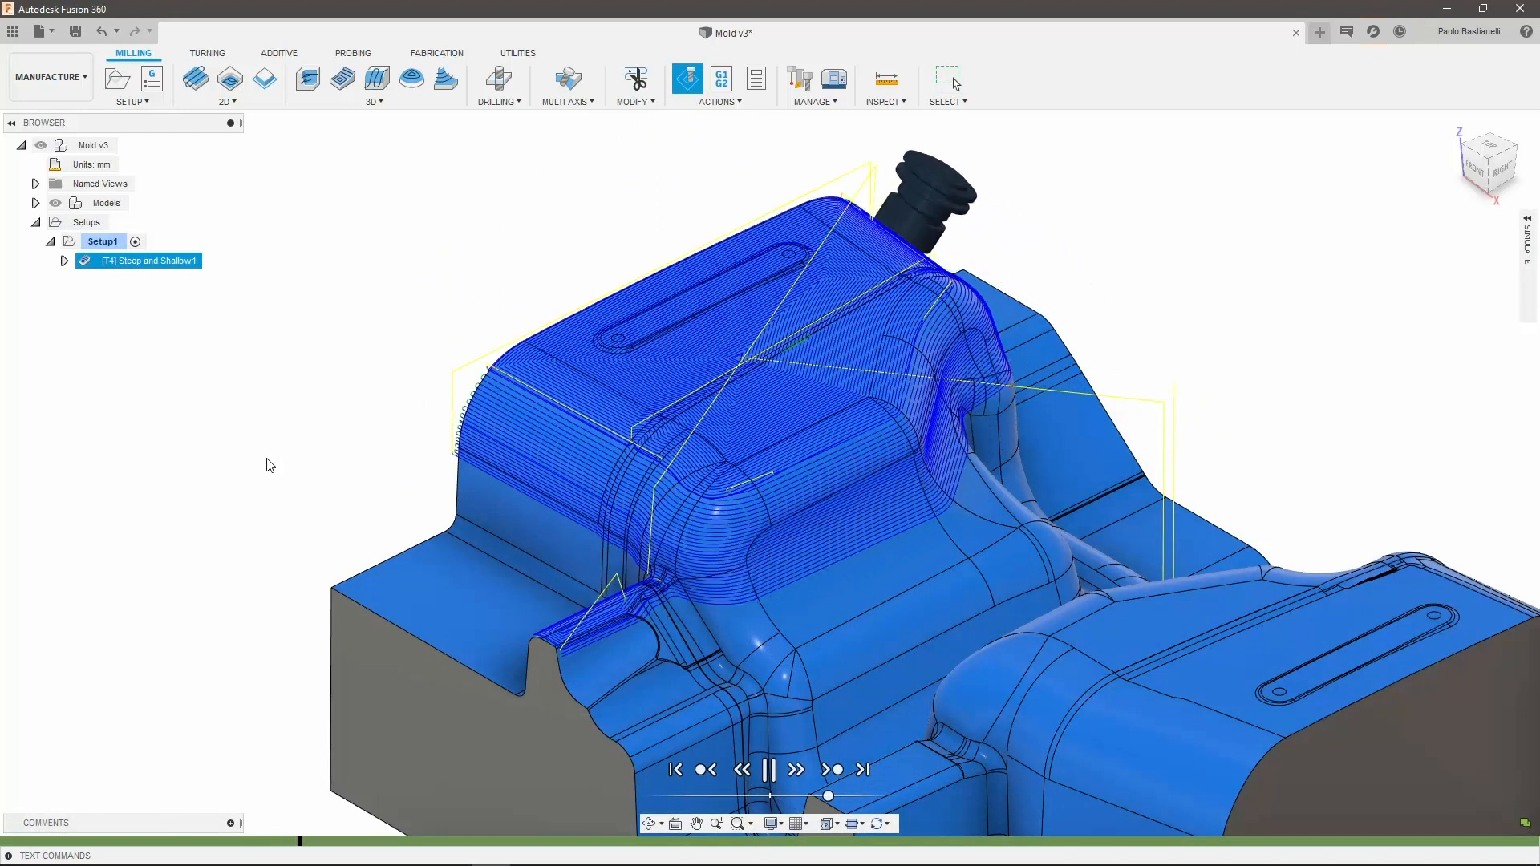
left_click(768, 768)
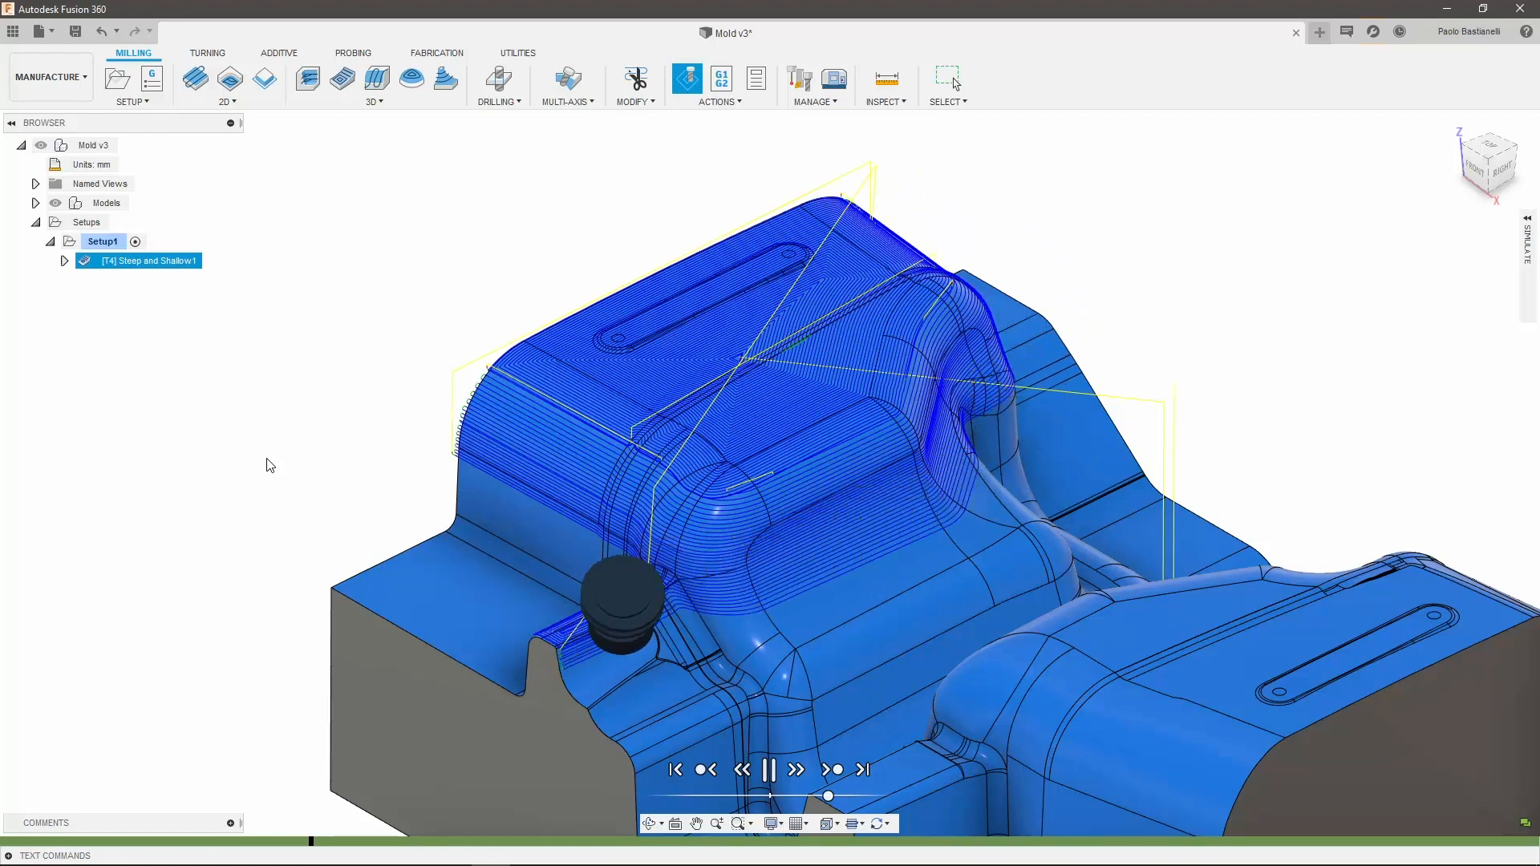
left_click(769, 769)
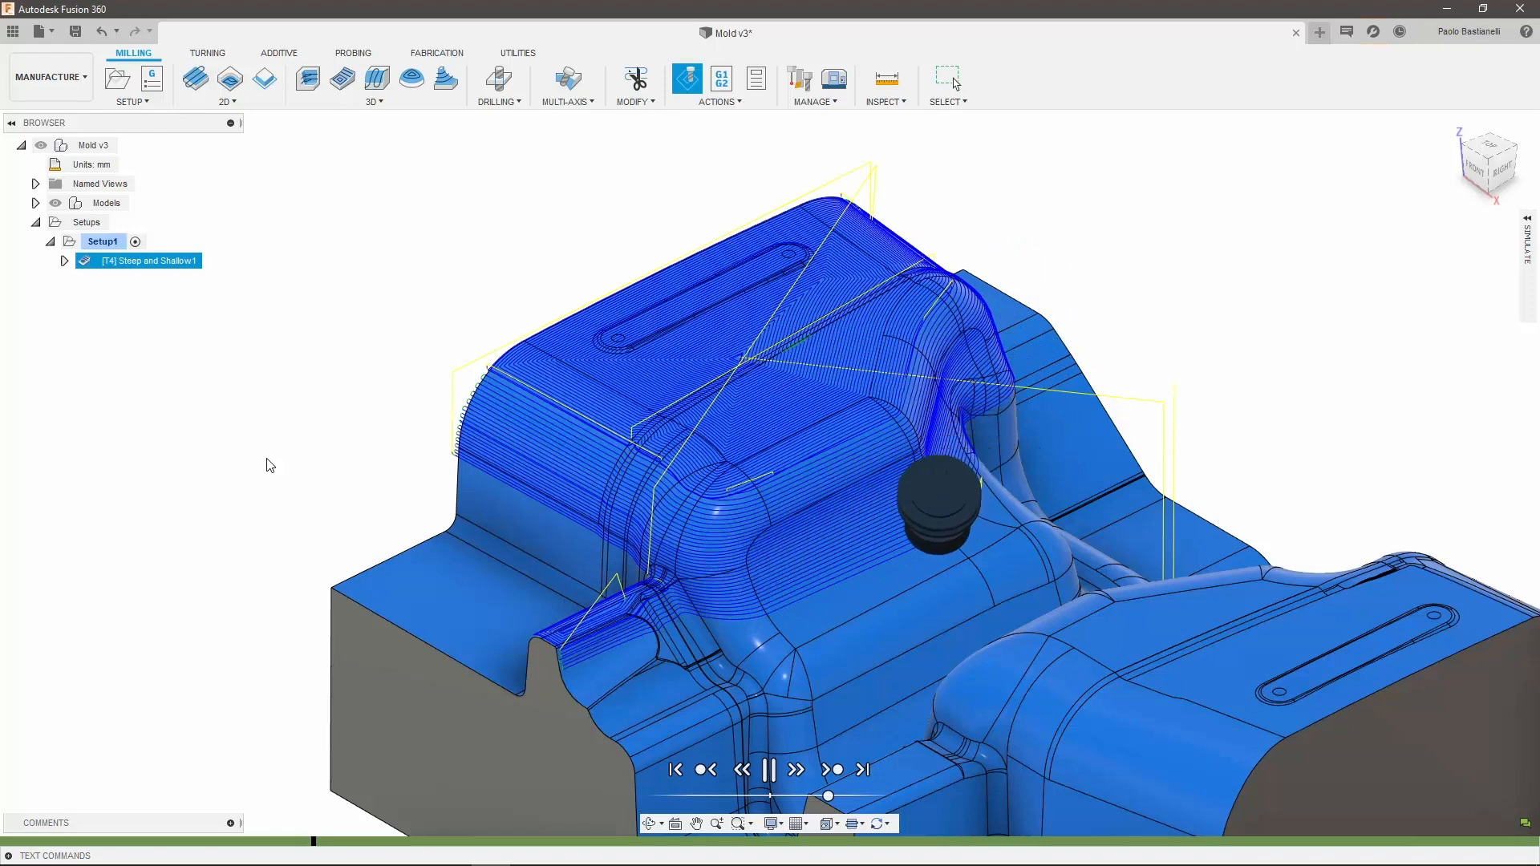